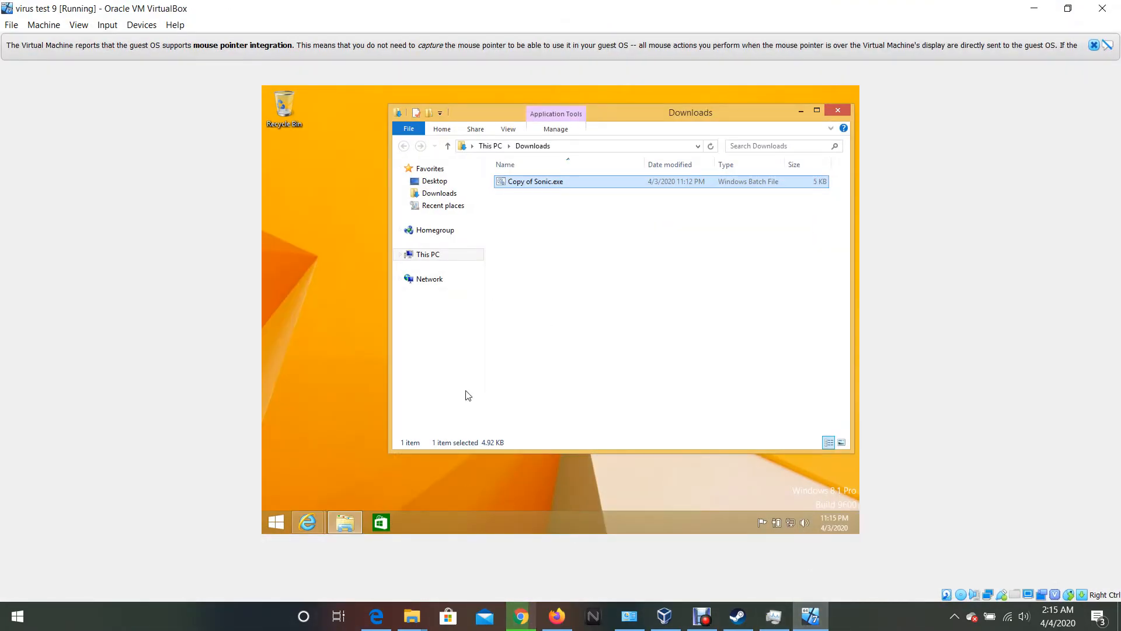
mouse_move(518, 430)
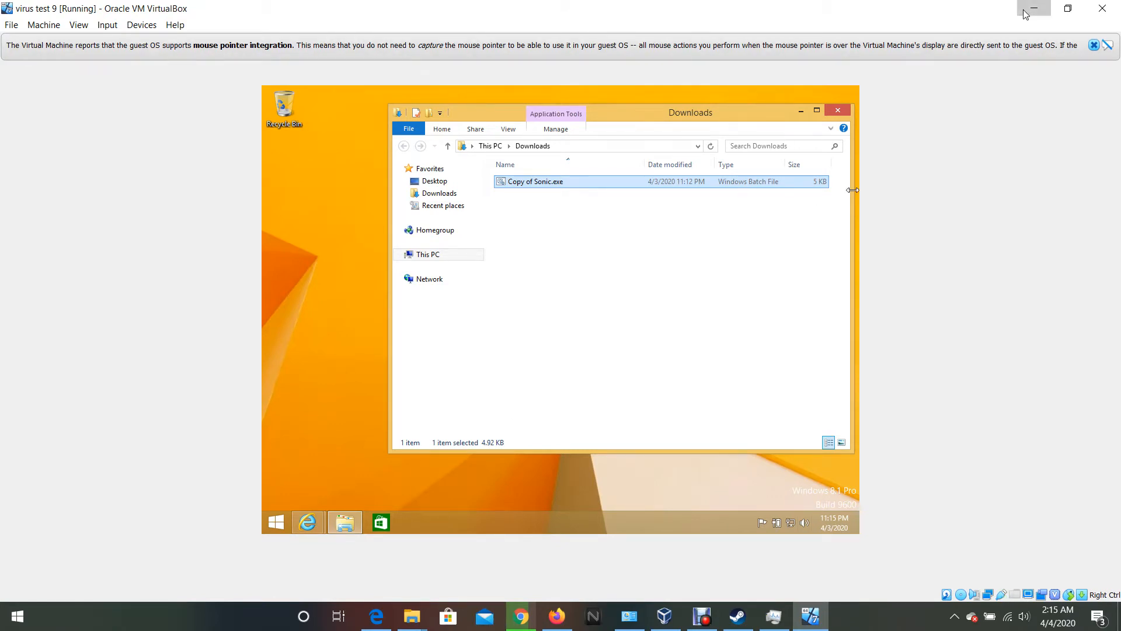
Subscribe to commenter HerobrinePE's channel from the Studio comments and list its uploaded videos.
left_click(1032, 7)
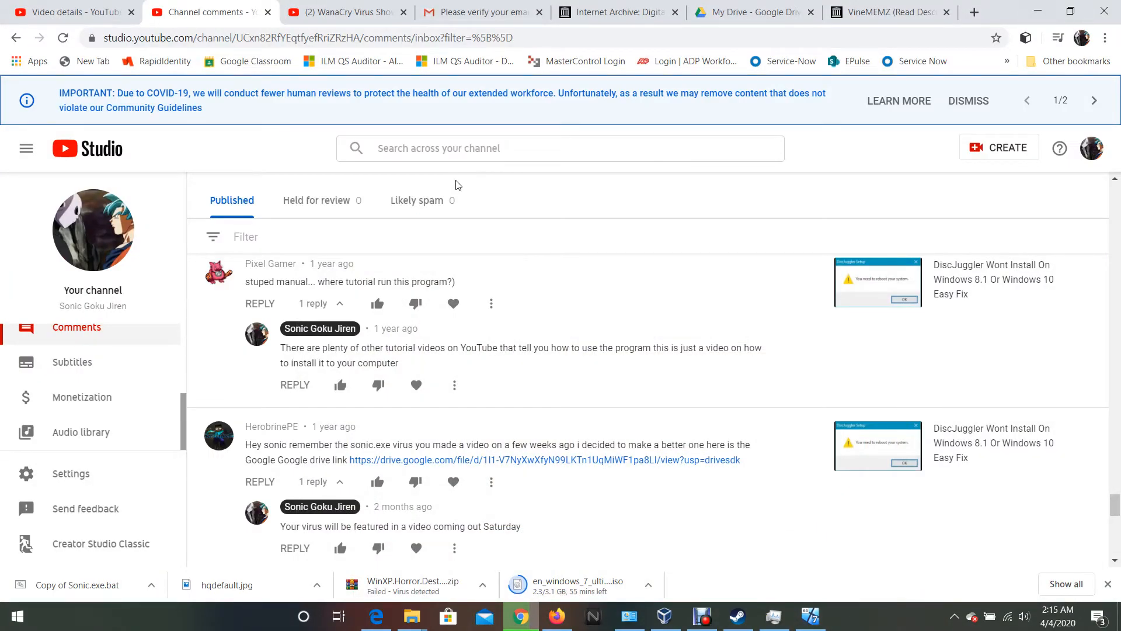
scroll("down", 3)
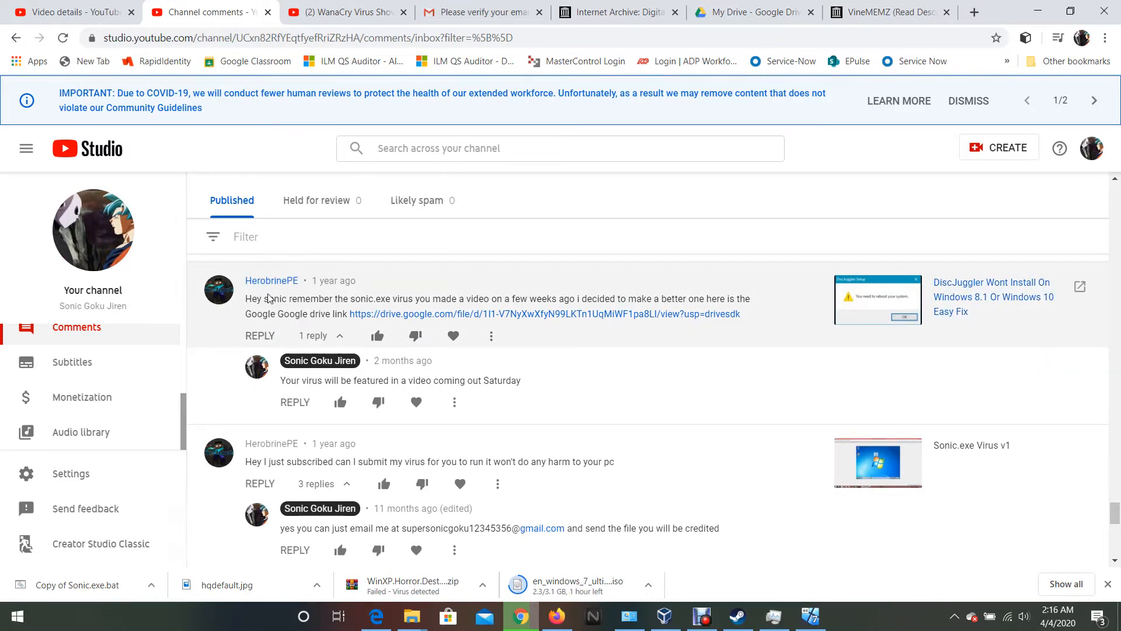
left_click(271, 280)
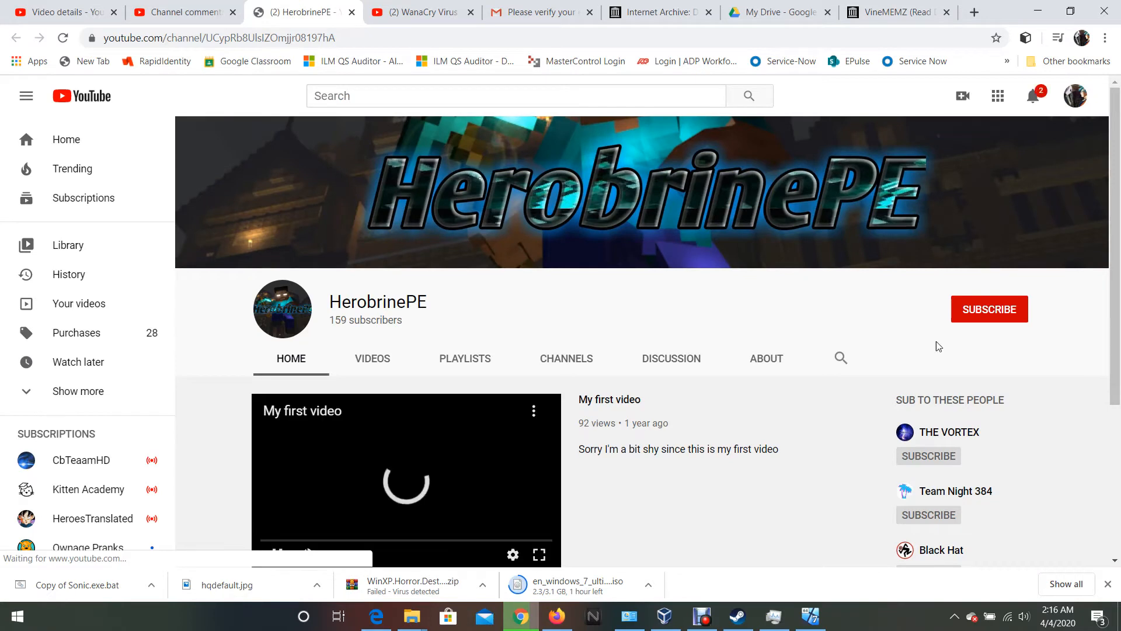
left_click(988, 309)
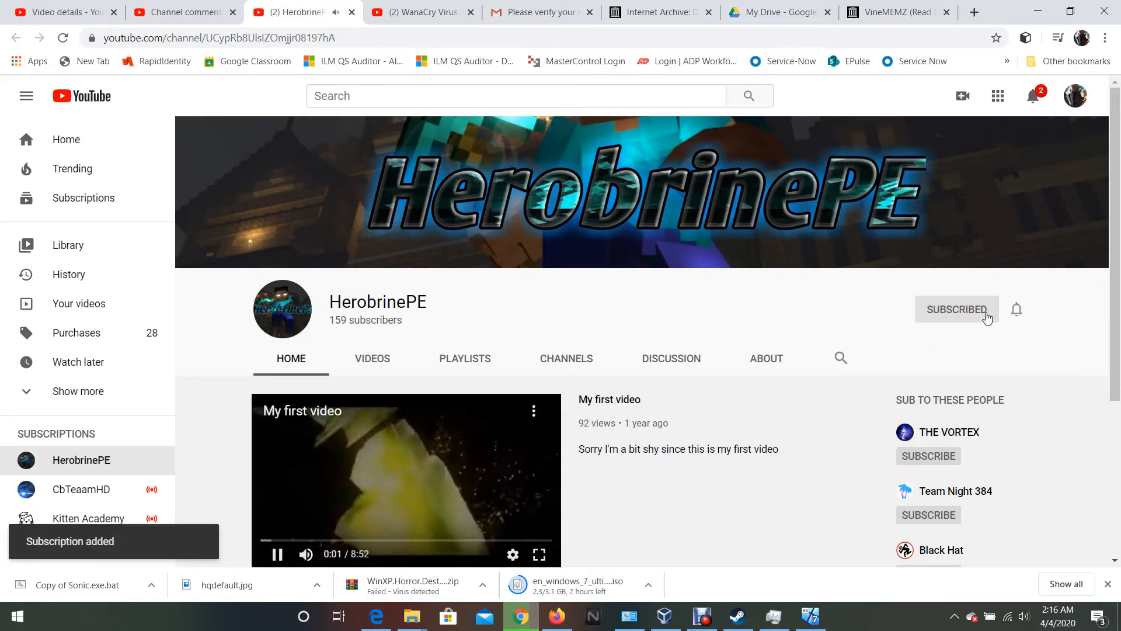
left_click(372, 358)
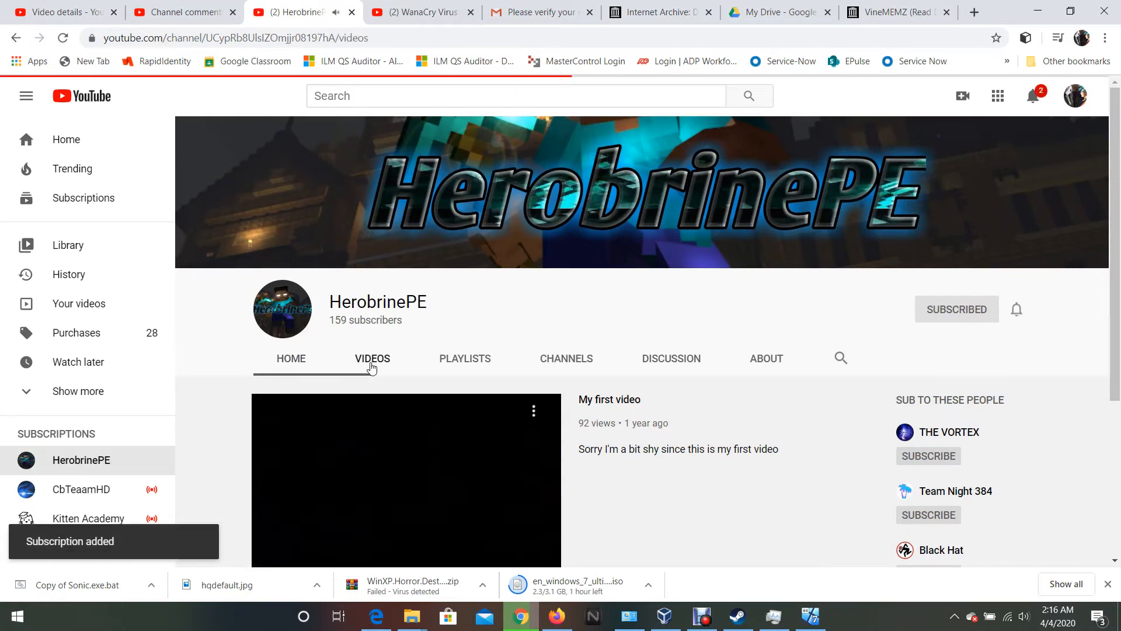
scroll("down", 3)
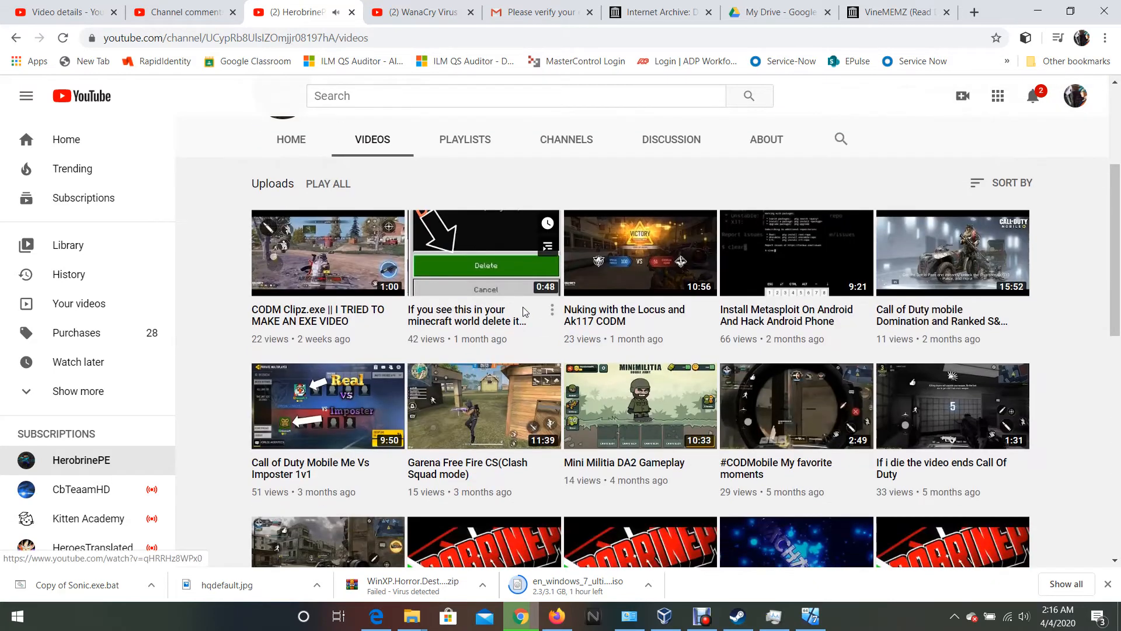
scroll("up", 3)
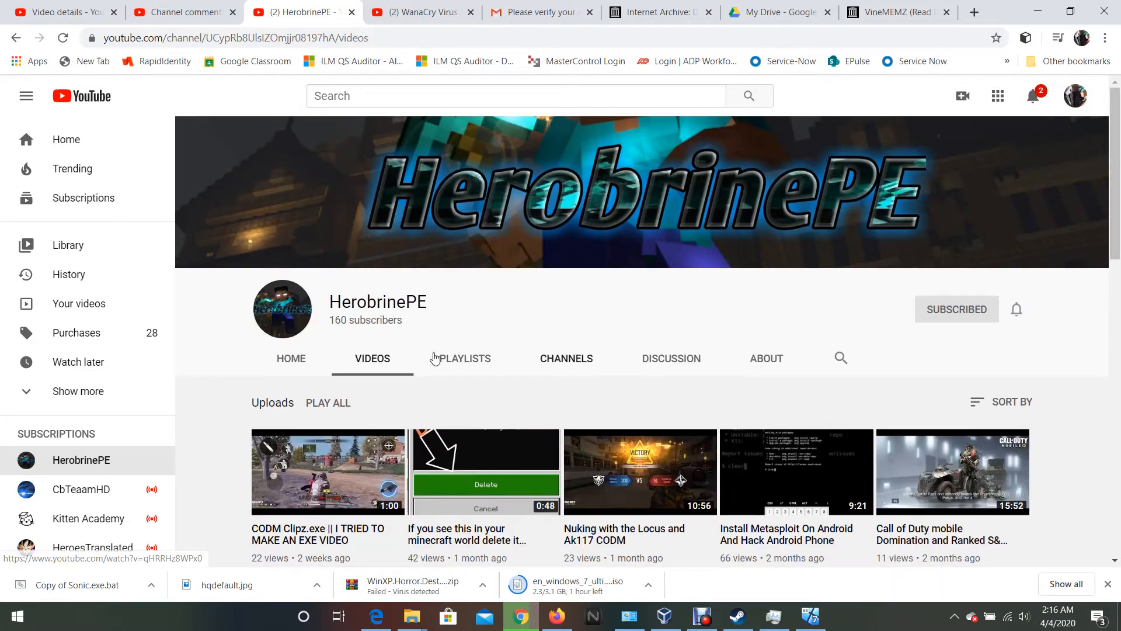
mouse_move(671, 363)
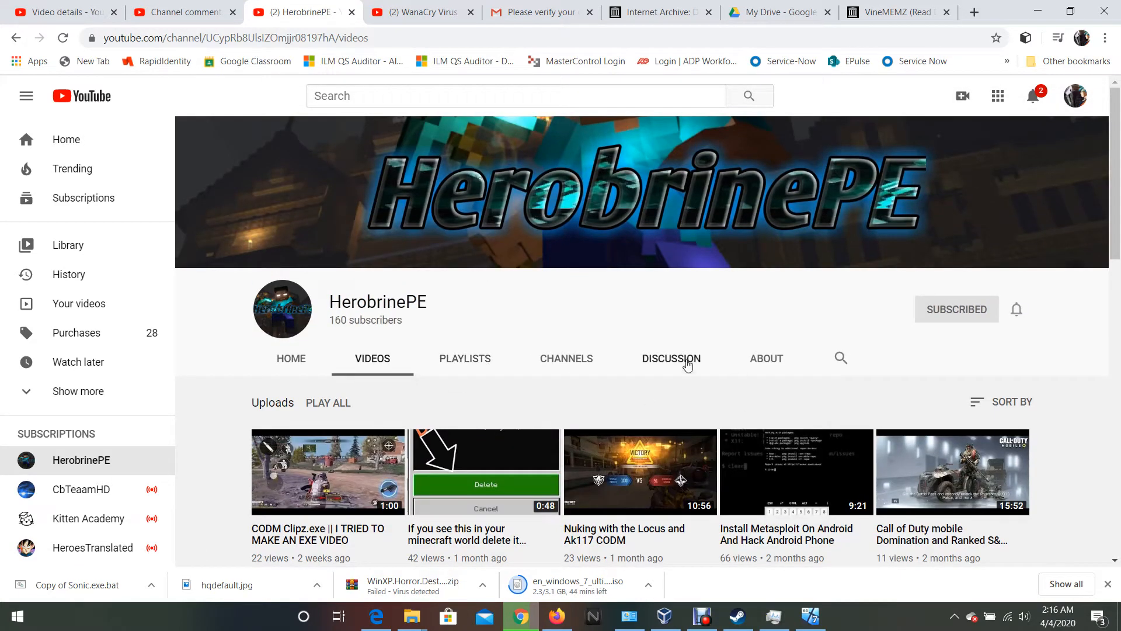
mouse_move(381, 421)
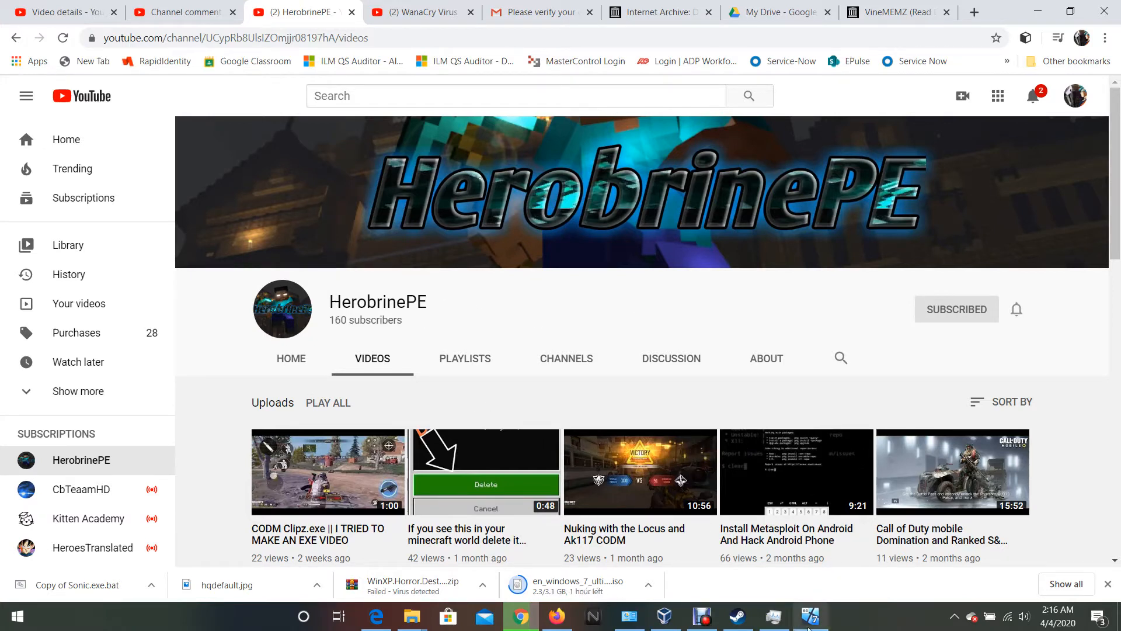
mouse_move(809, 615)
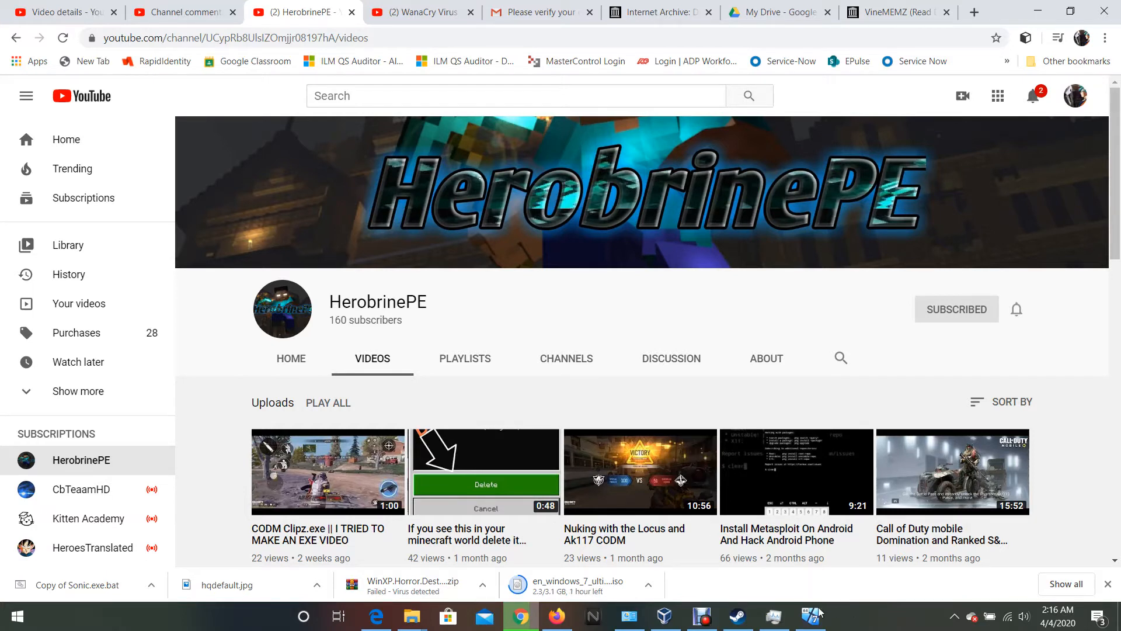
mouse_move(828, 601)
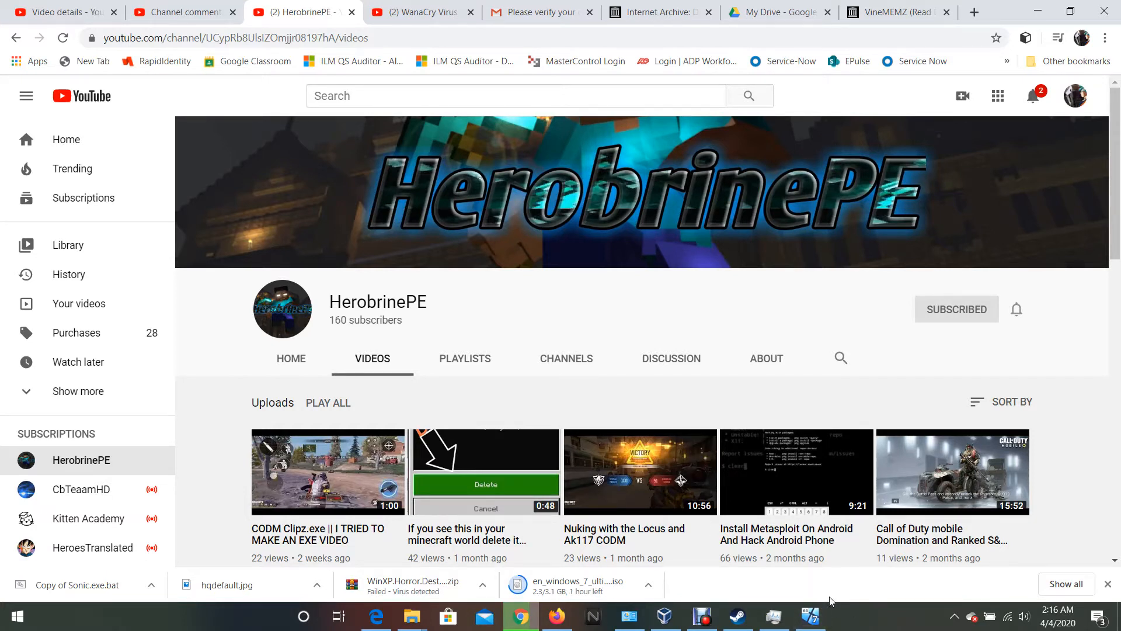
In the guest's Downloads, run Copy of Sonic.exe, allowing the unverified file through the security warning.
left_click(809, 616)
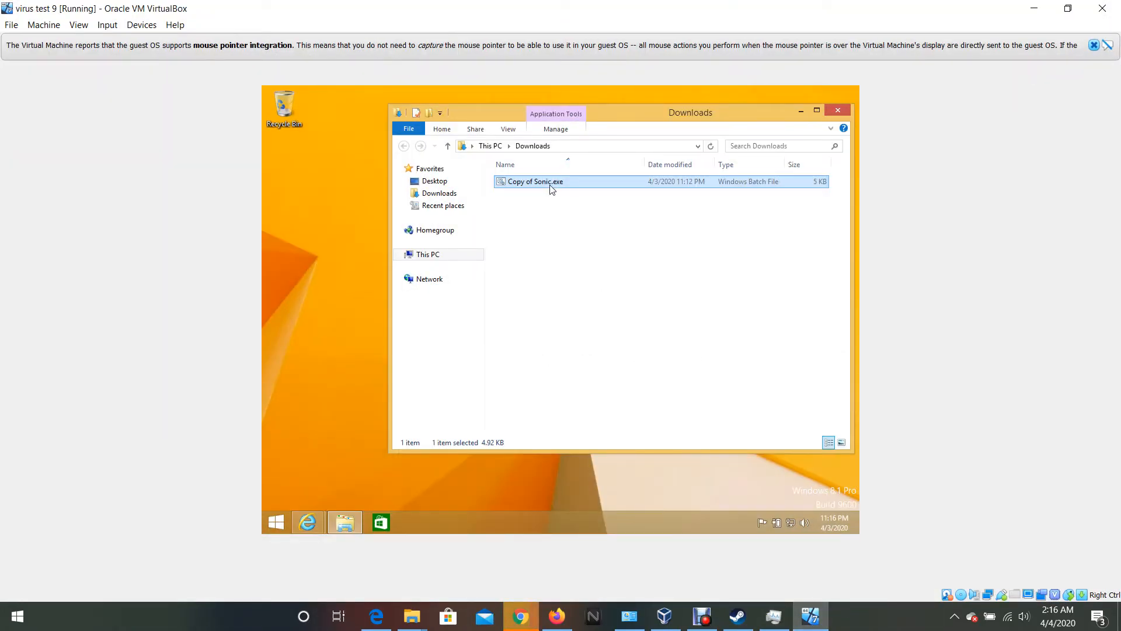
mouse_move(521, 189)
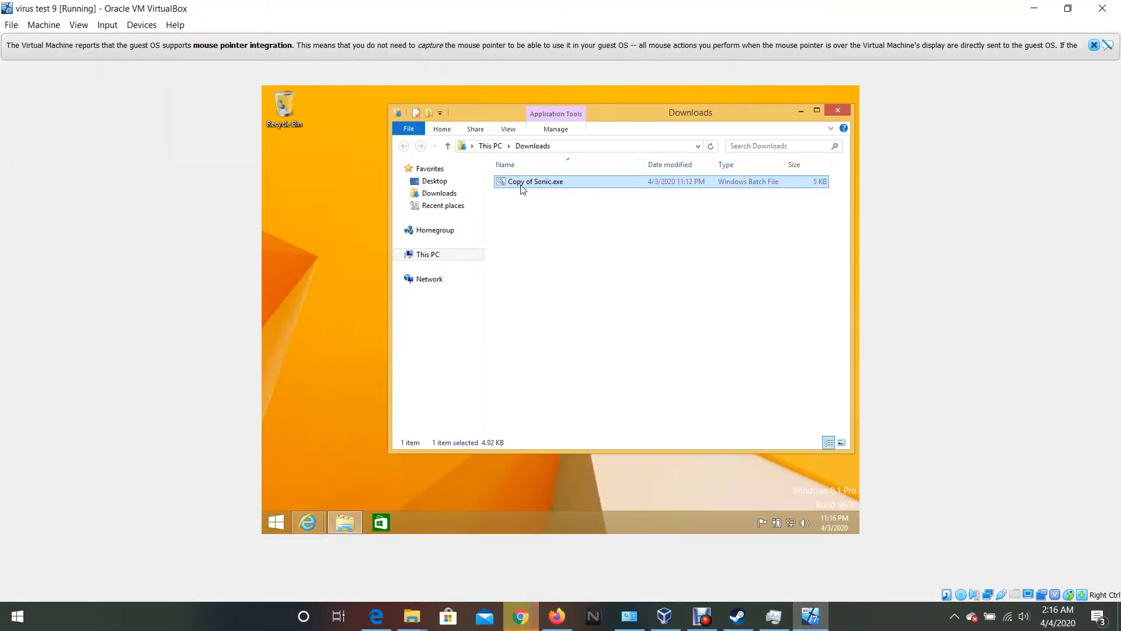
double_click(534, 181)
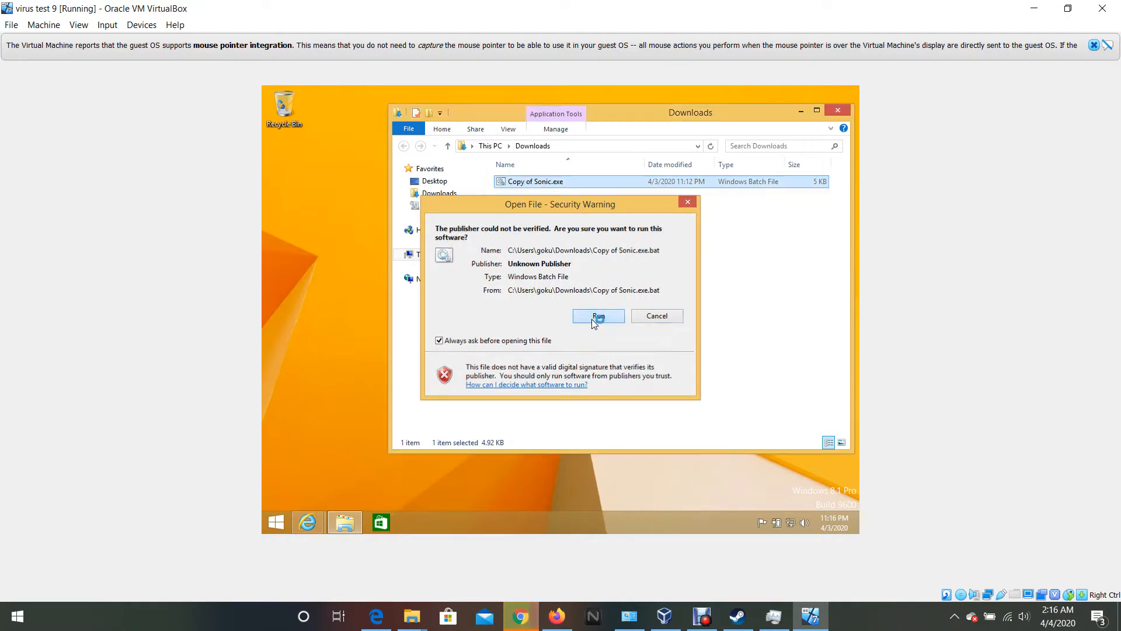
left_click(598, 316)
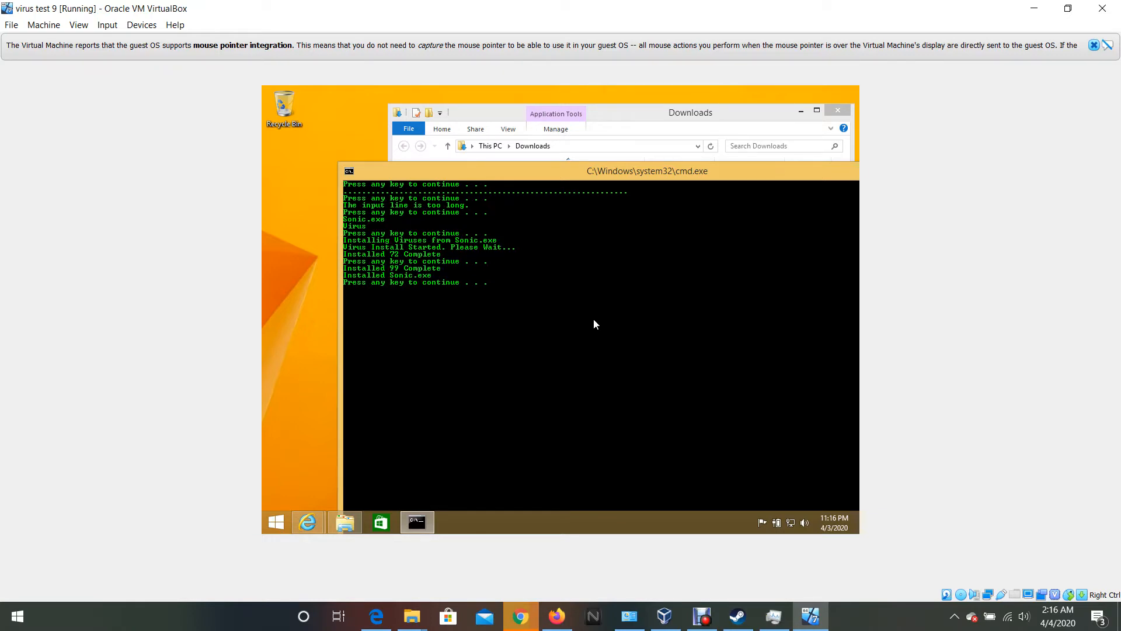
Continue the script, minimize the blank Notepad, check the Internet Explorer 404 page, and return to the console.
left_click(308, 522)
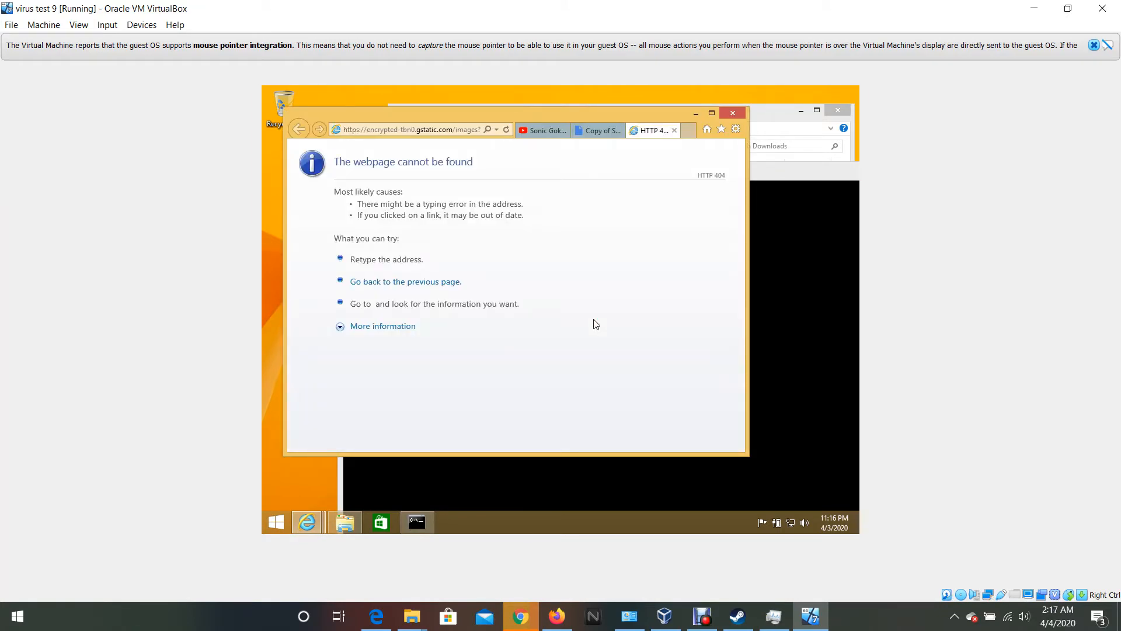
mouse_move(500, 199)
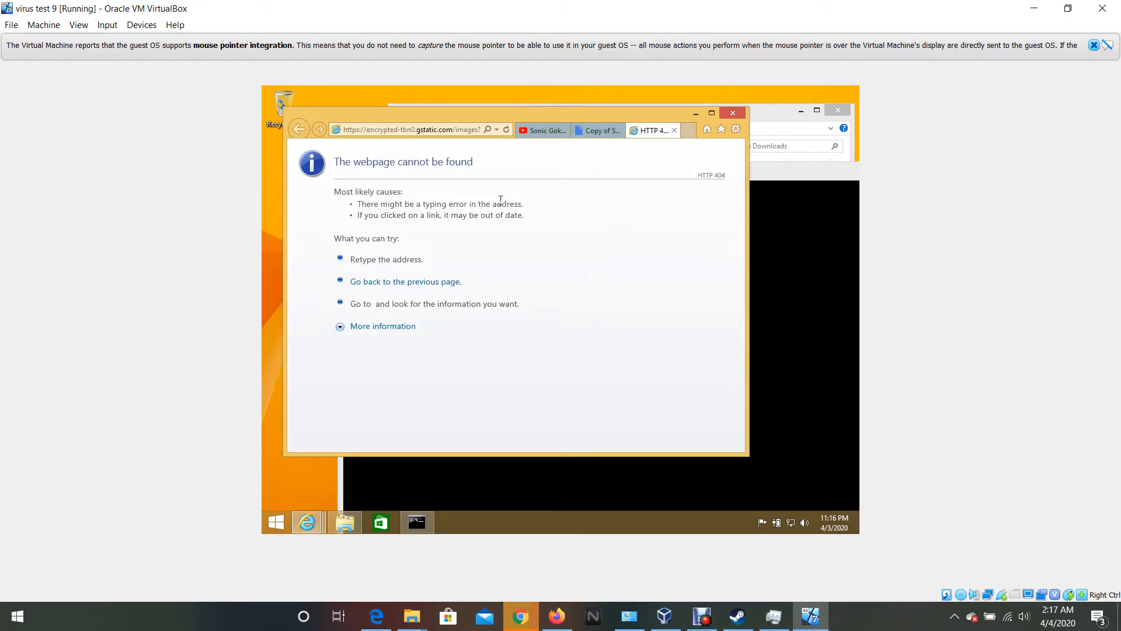
mouse_move(503, 236)
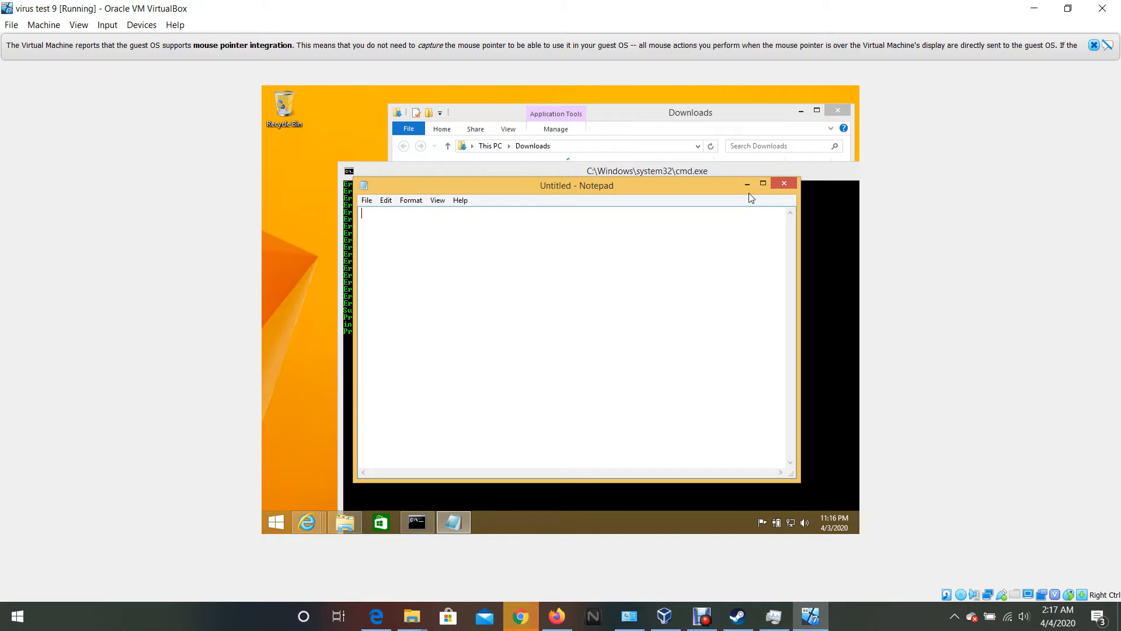
left_click(784, 183)
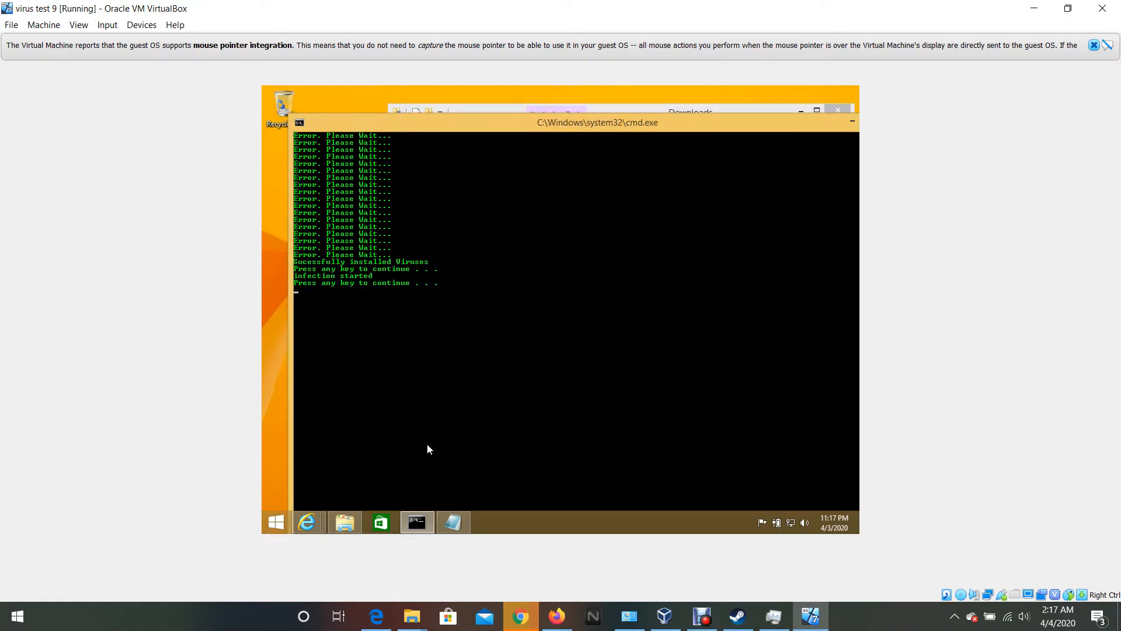
mouse_move(306, 522)
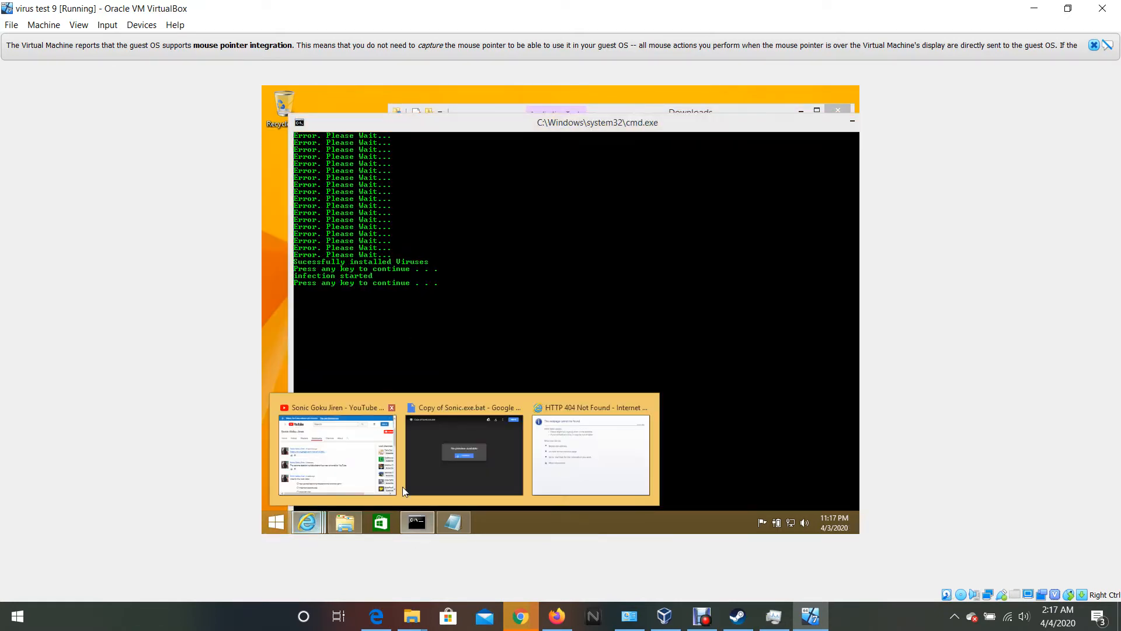
left_click(590, 455)
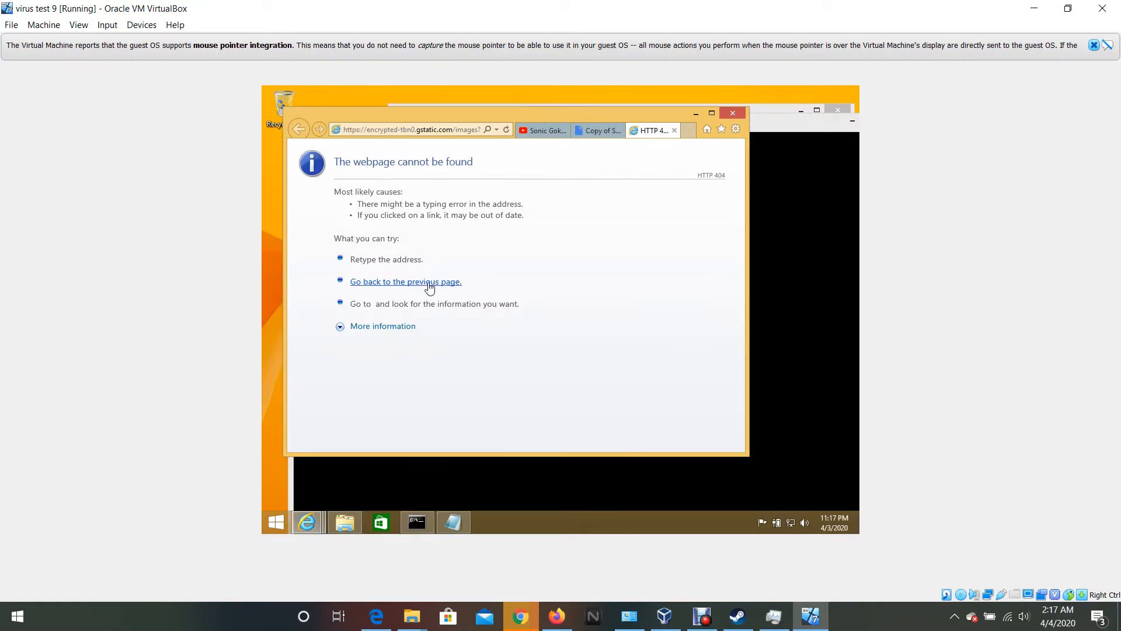
left_click(411, 130)
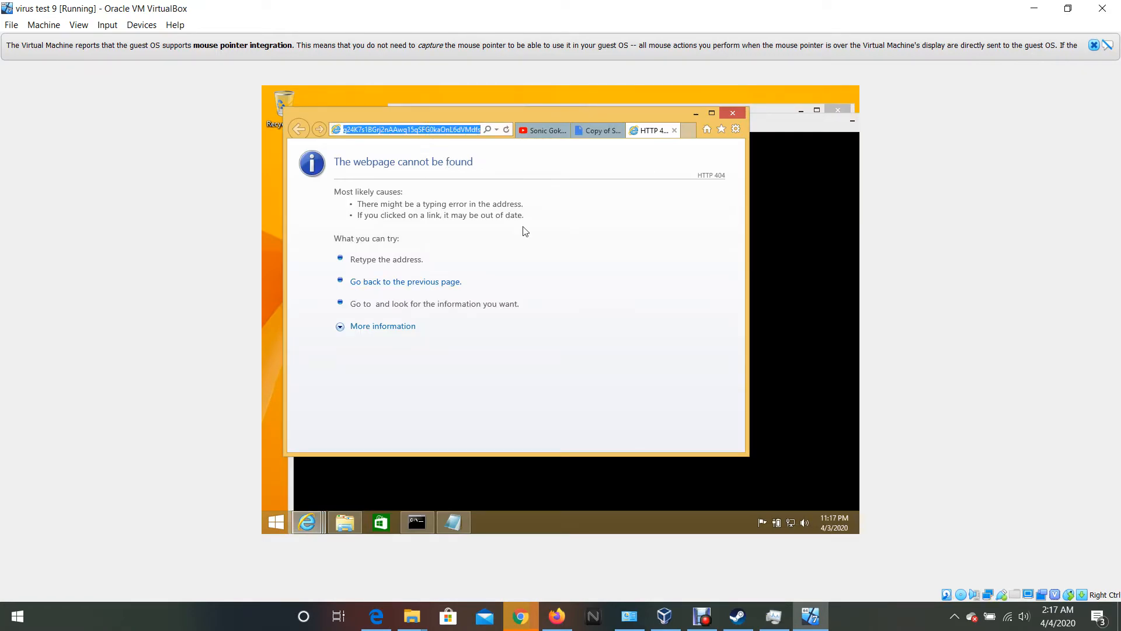
left_click(417, 522)
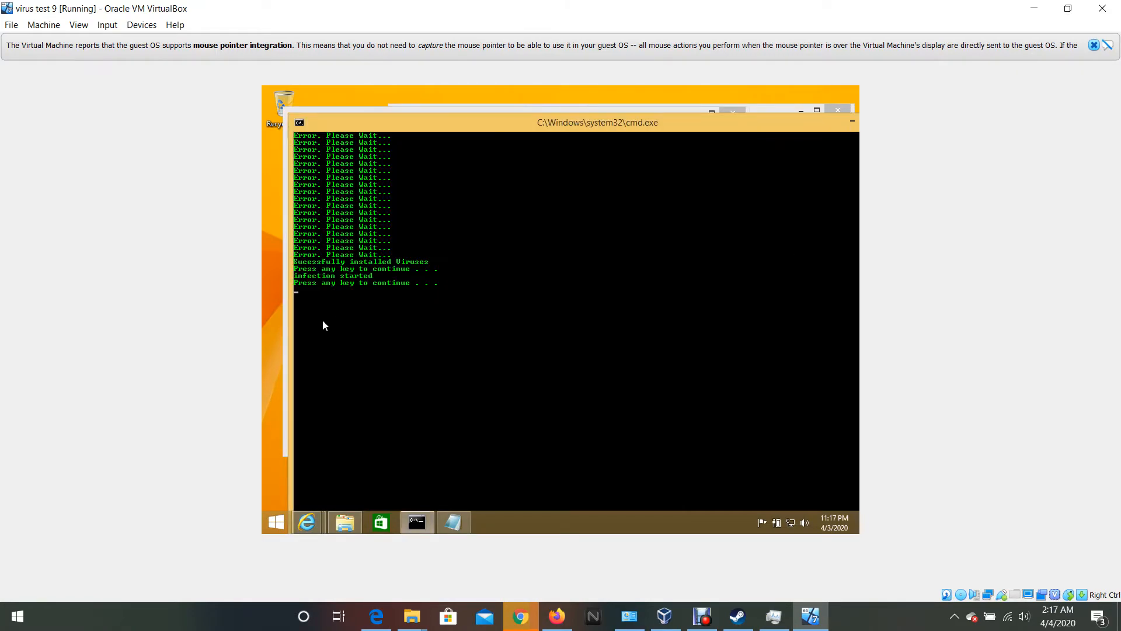
mouse_move(61, 477)
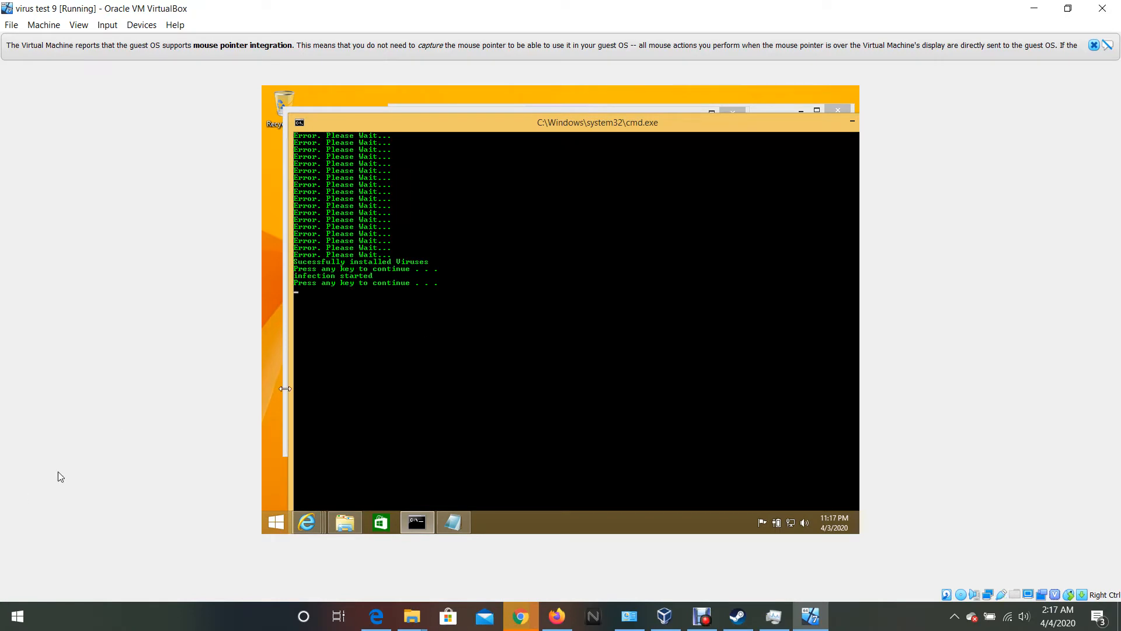
mouse_move(412, 336)
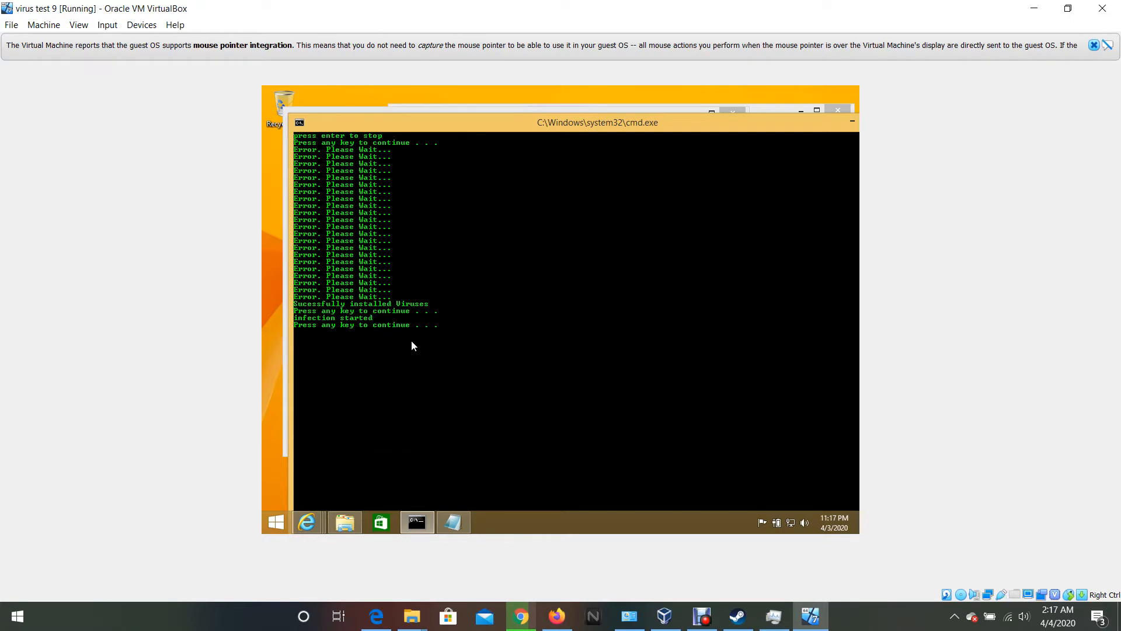
mouse_move(739, 123)
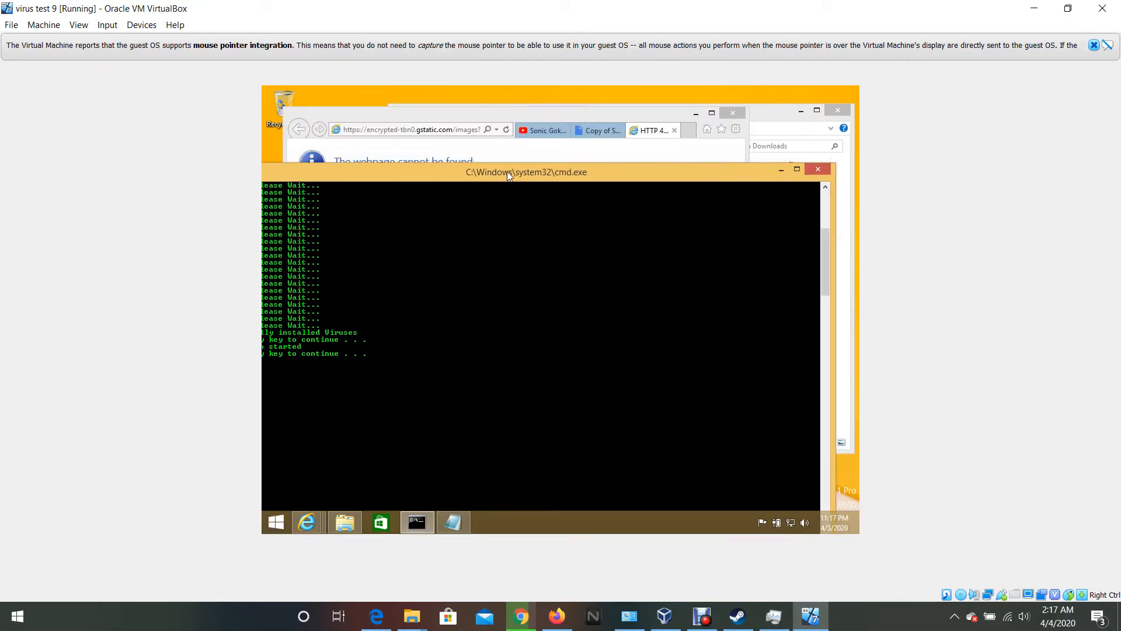
Rerun Copy of Sonic.exe, allow it past the security warning, and bring its console forward.
left_click(817, 169)
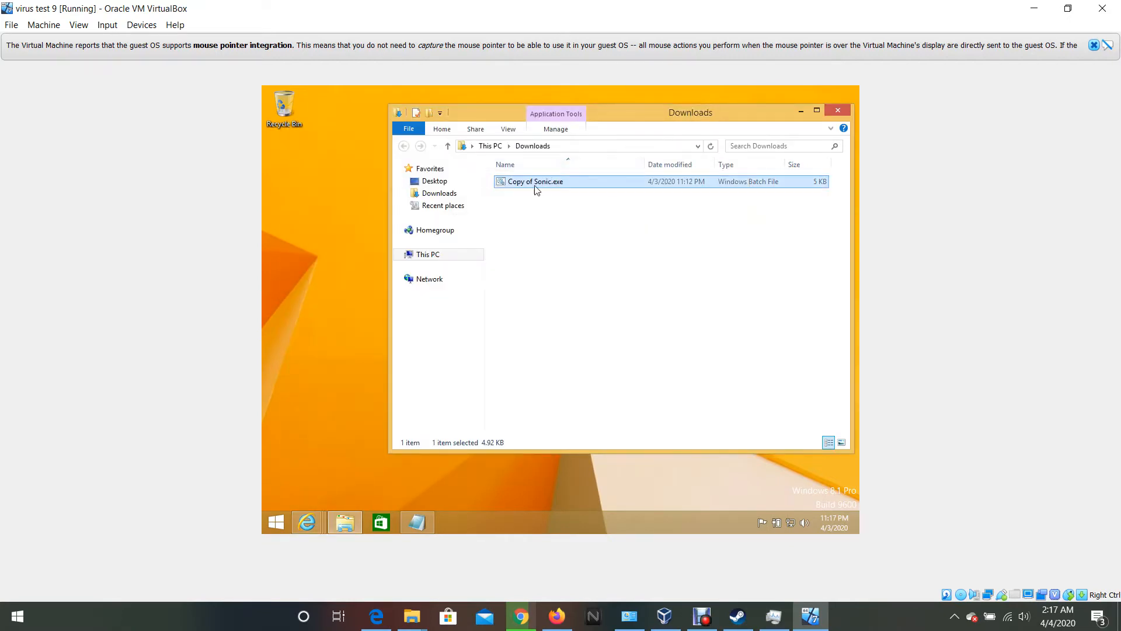
double_click(534, 181)
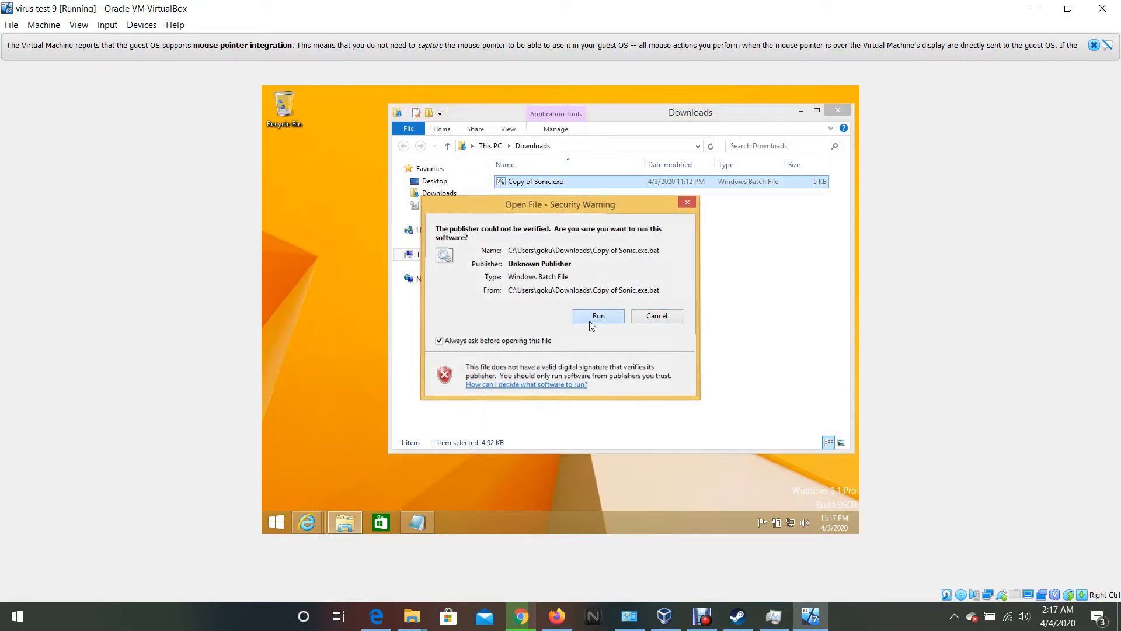
left_click(598, 316)
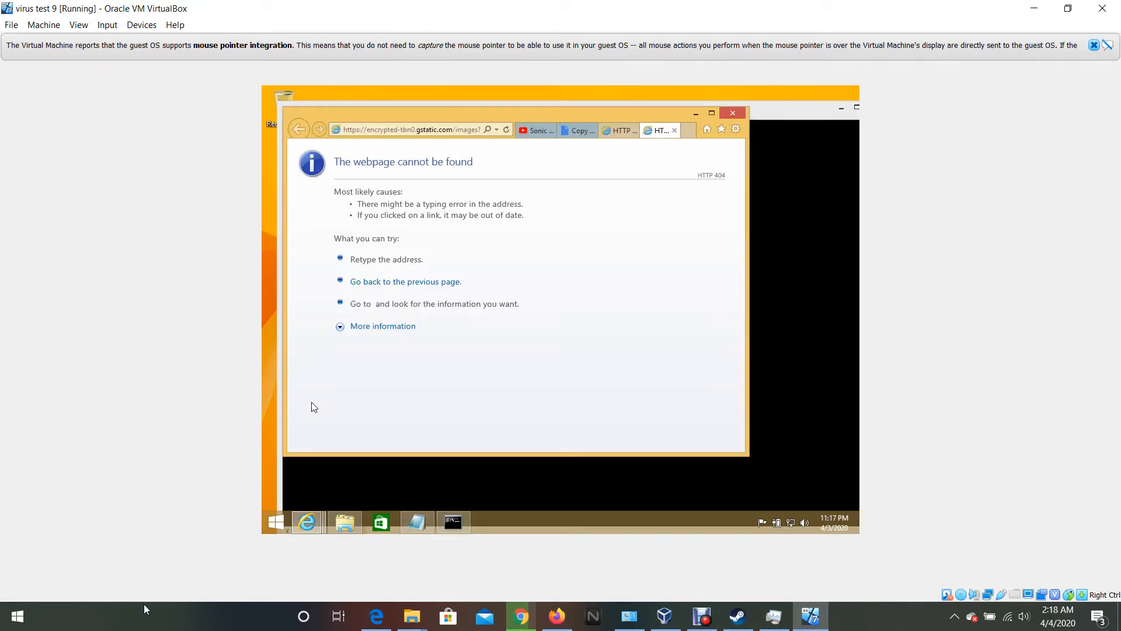
left_click(452, 521)
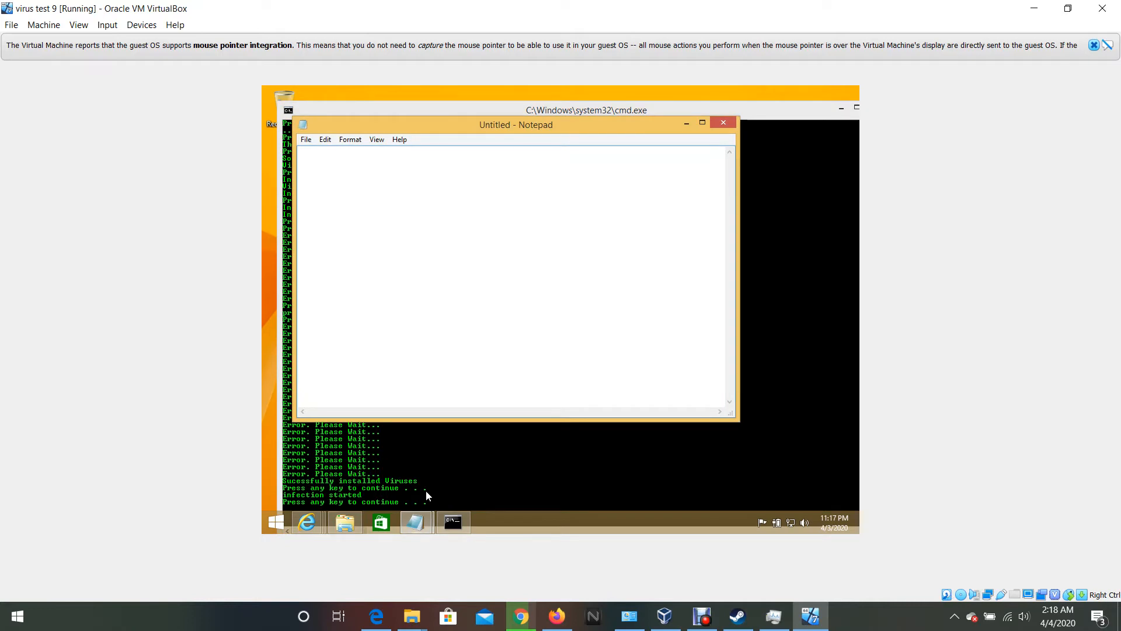
mouse_move(541, 276)
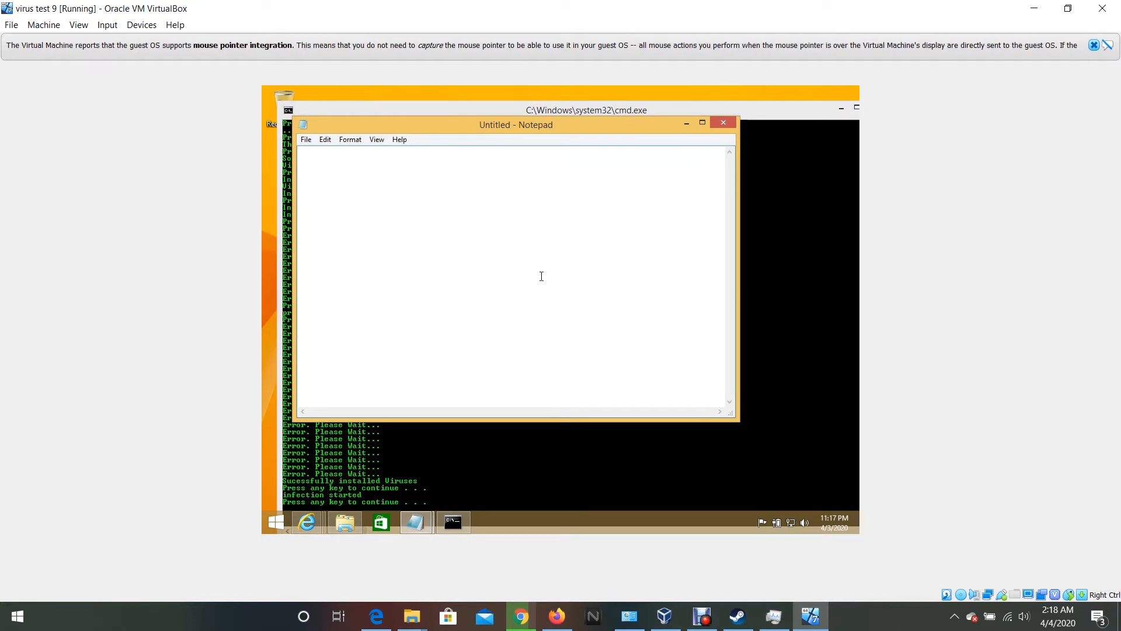
mouse_move(373, 115)
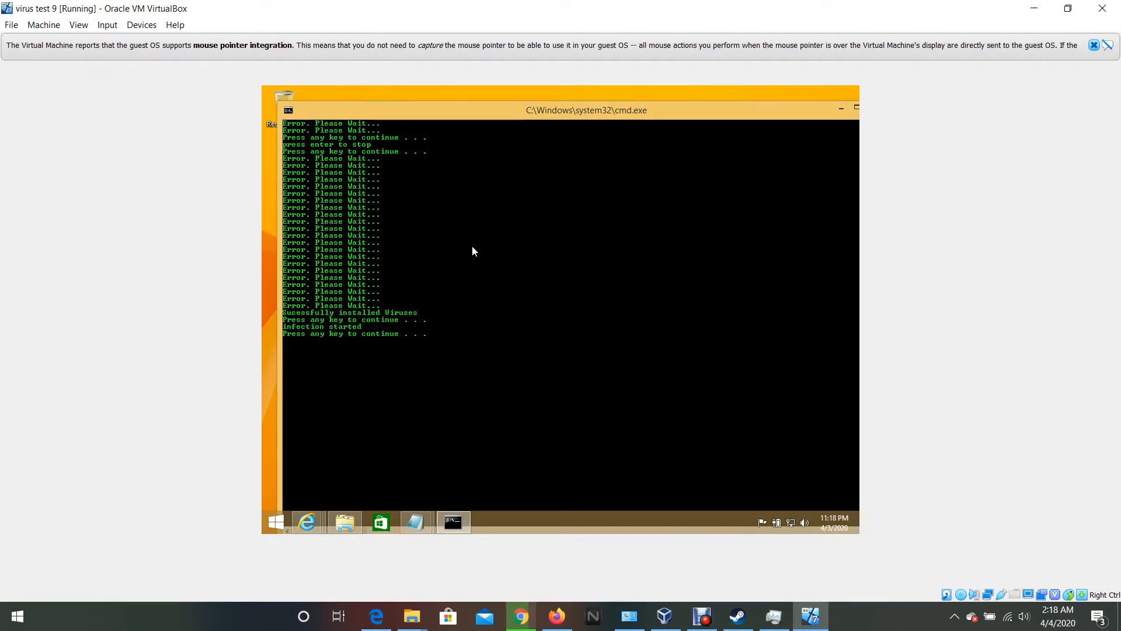
mouse_move(701, 353)
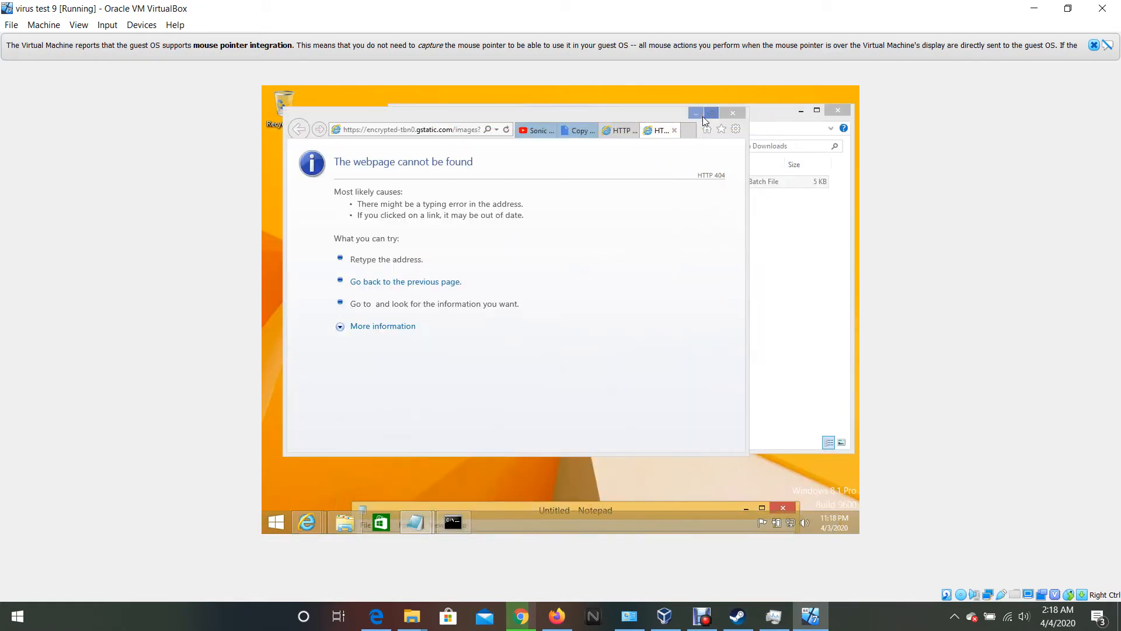
right_click(529, 181)
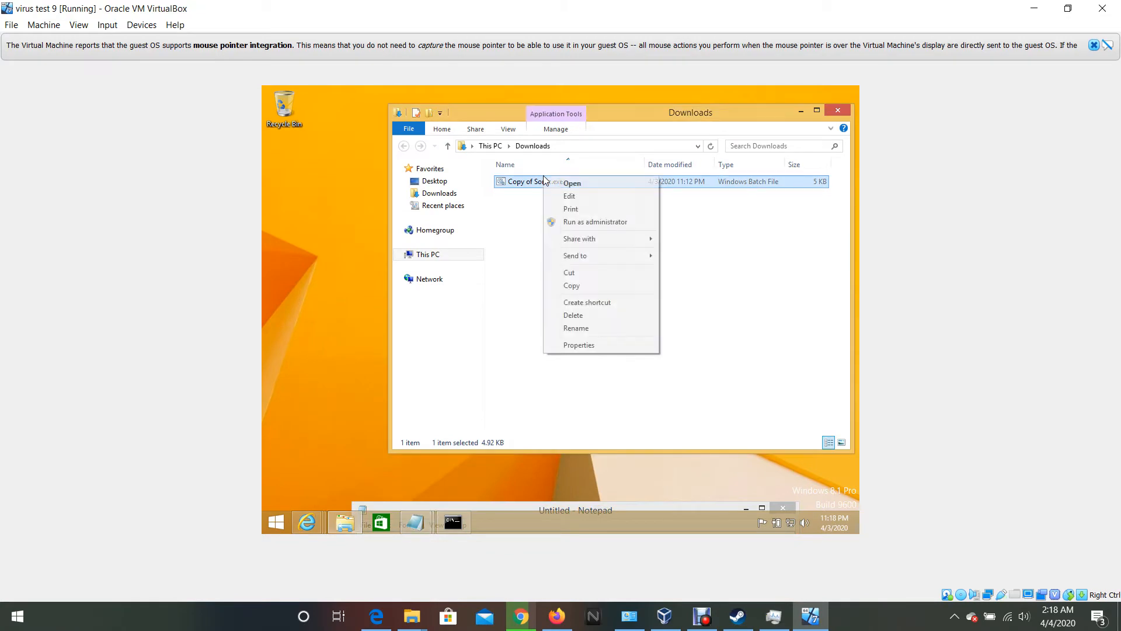
left_click(570, 182)
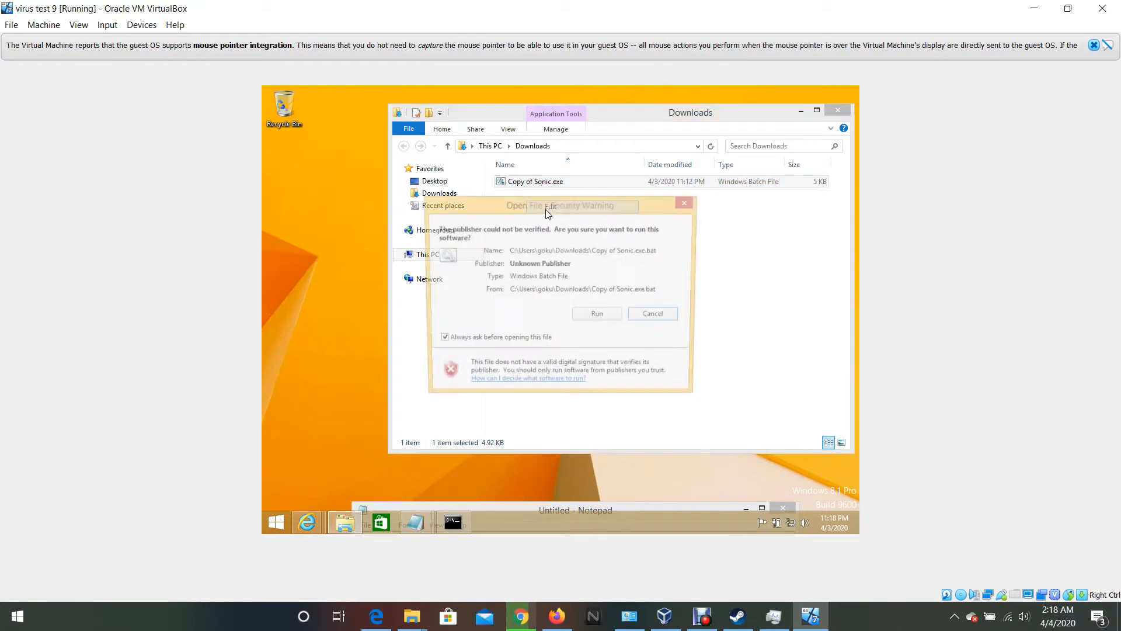
left_click(597, 313)
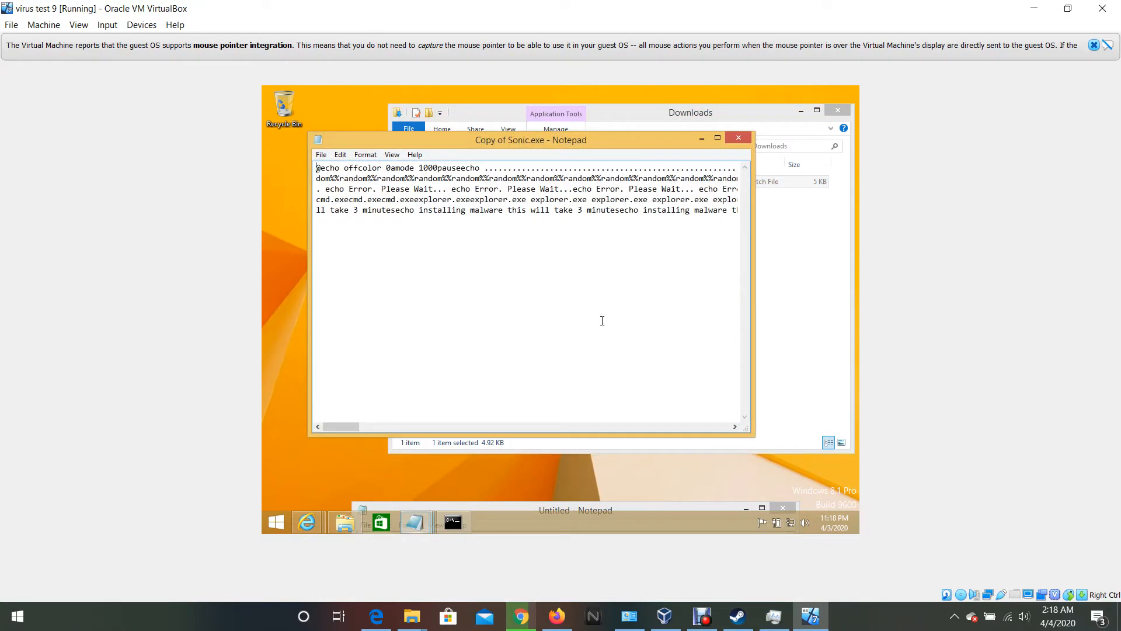
mouse_move(548, 304)
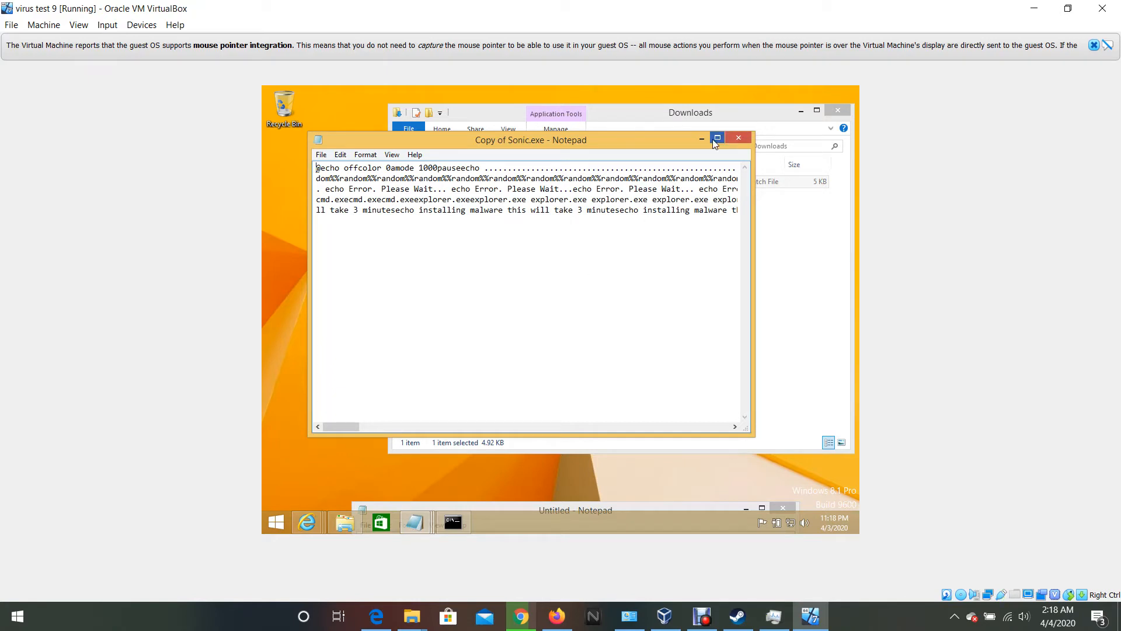
left_click(716, 137)
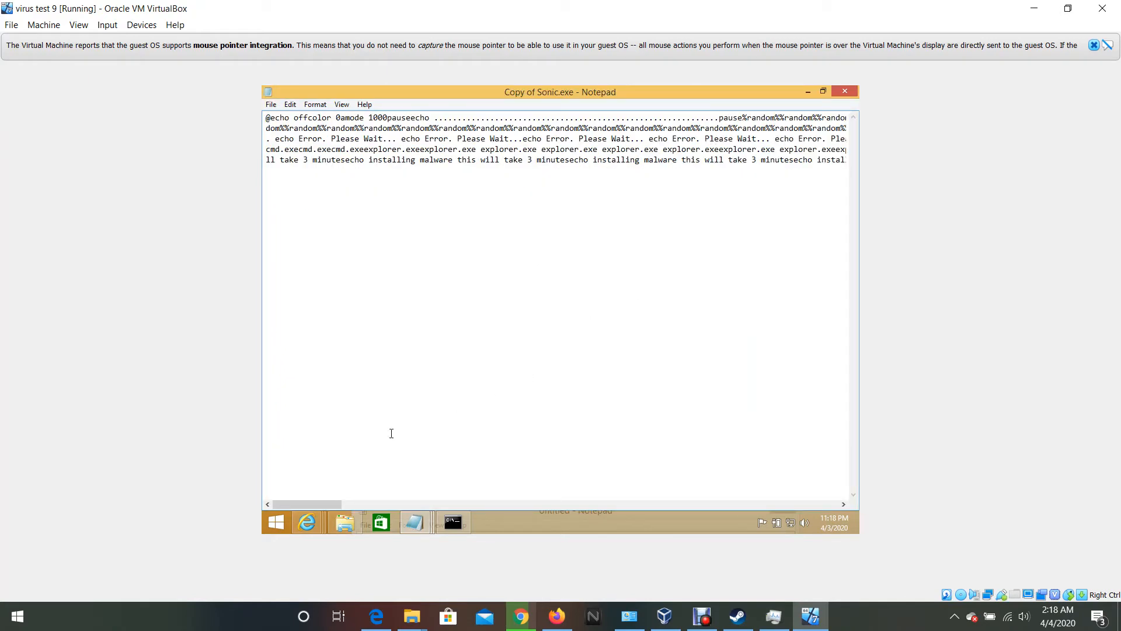
mouse_move(352, 475)
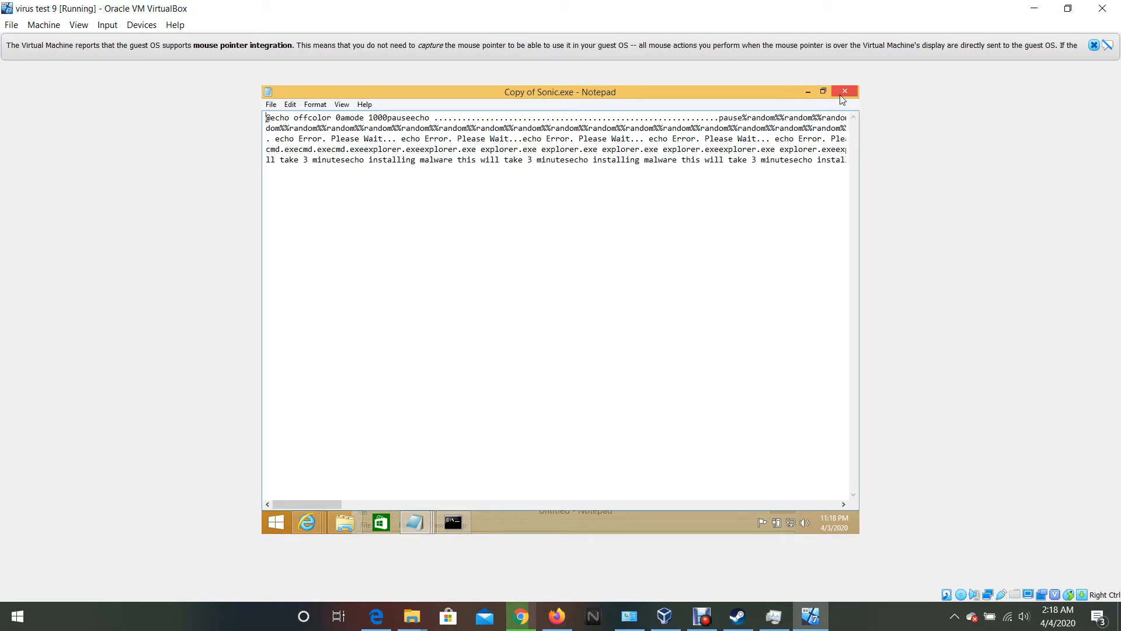
right_click(532, 181)
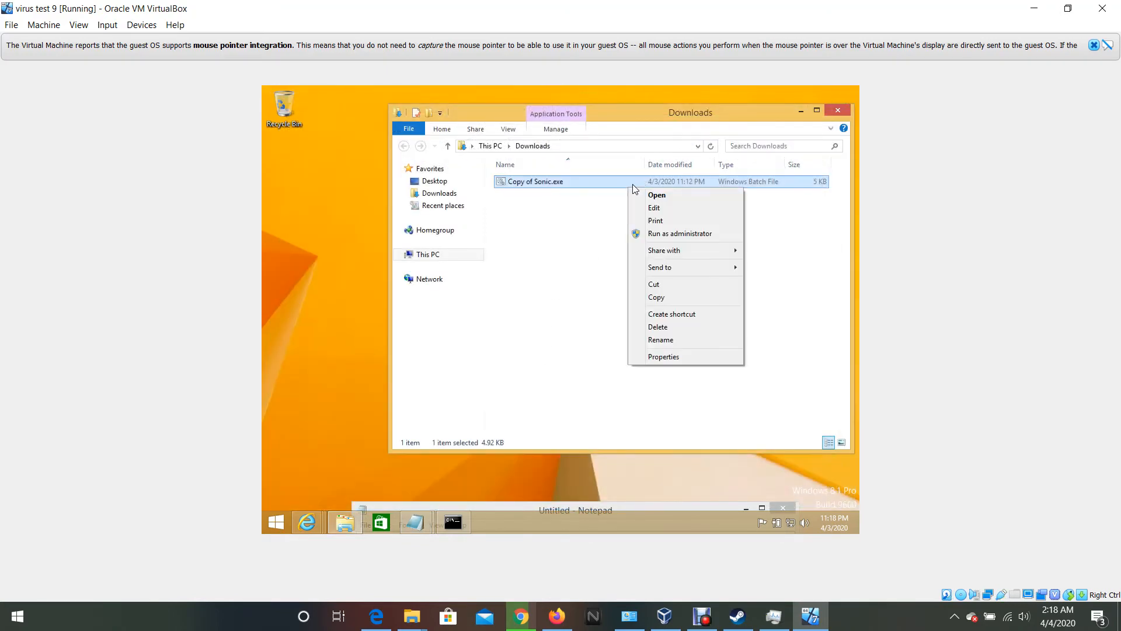
mouse_move(656, 220)
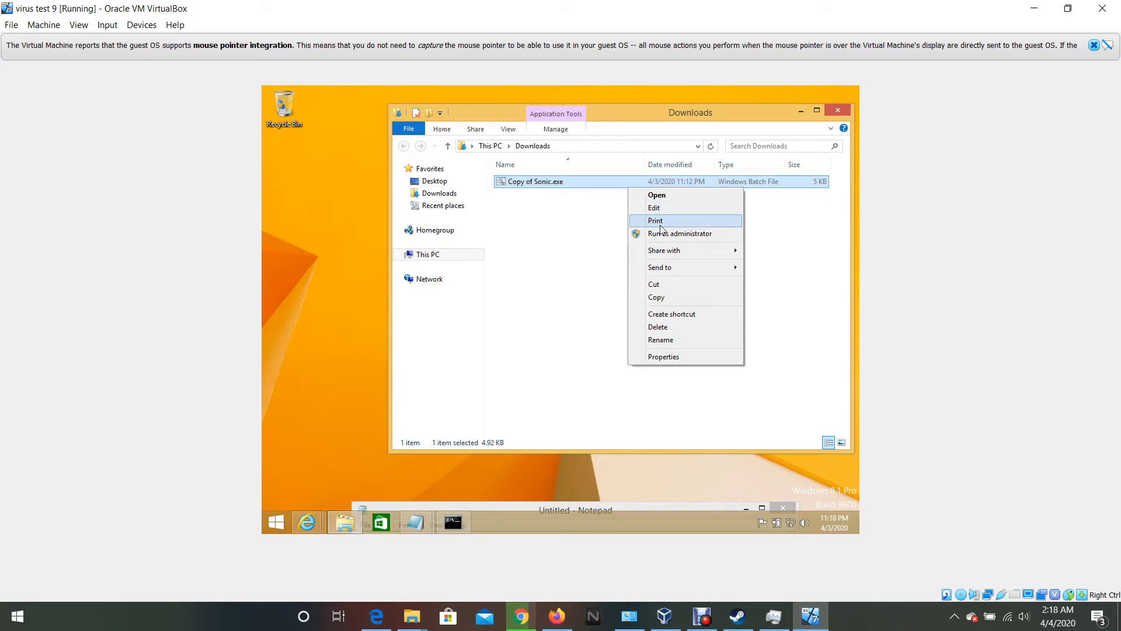
mouse_move(679, 207)
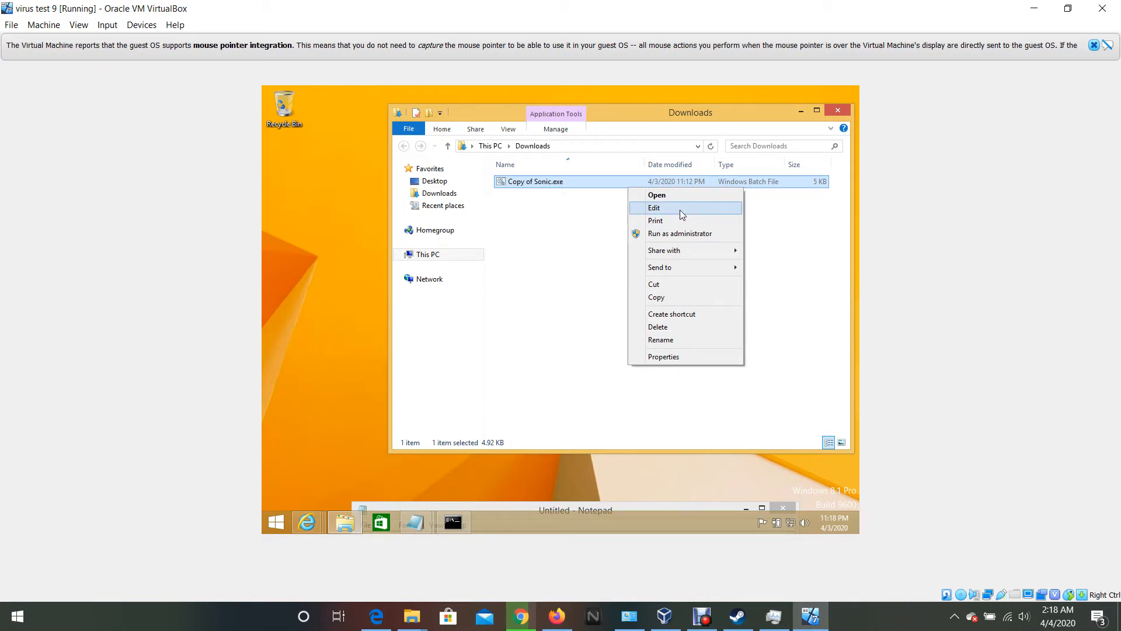
mouse_move(662, 526)
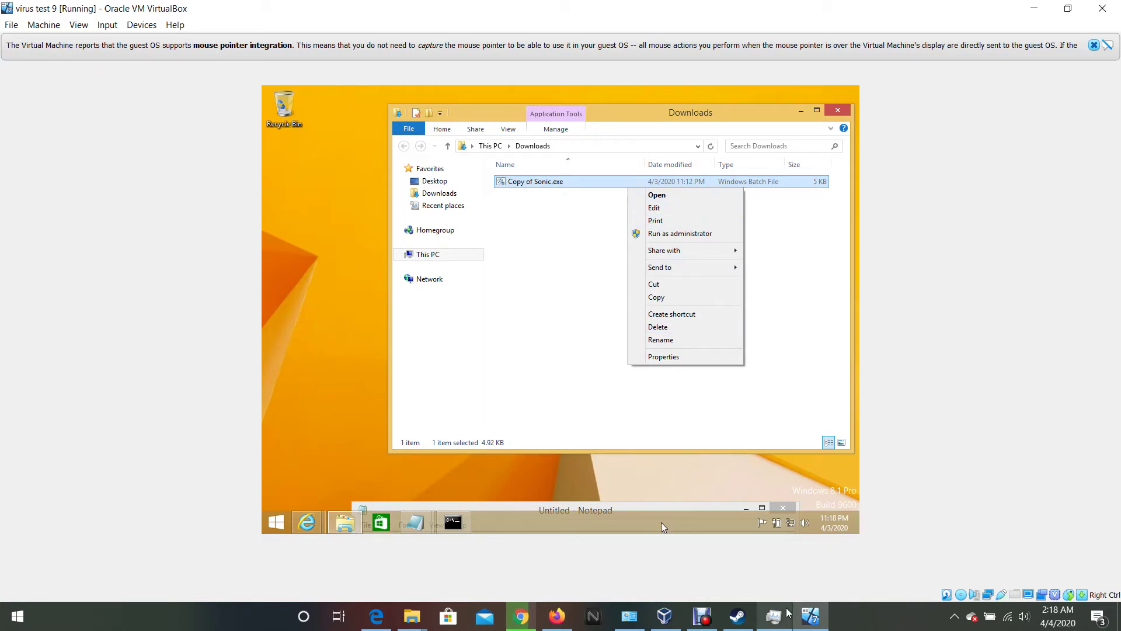
mouse_move(411, 615)
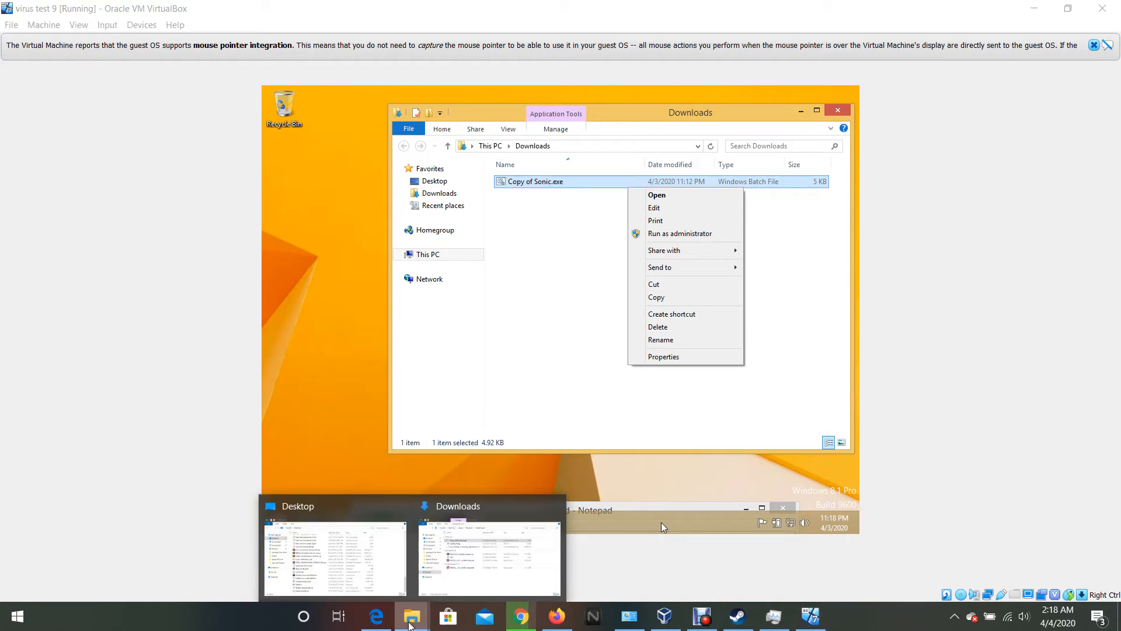
Show the host's Downloads folder and right-click Copy of Sonic.exe.bat for its actions.
left_click(488, 558)
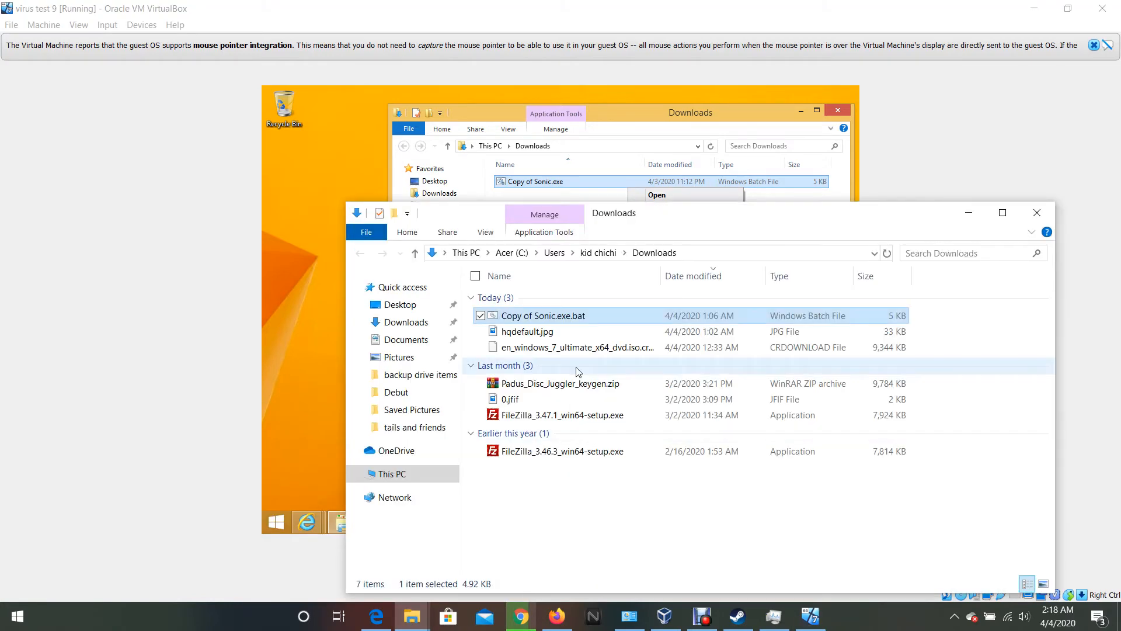
right_click(543, 315)
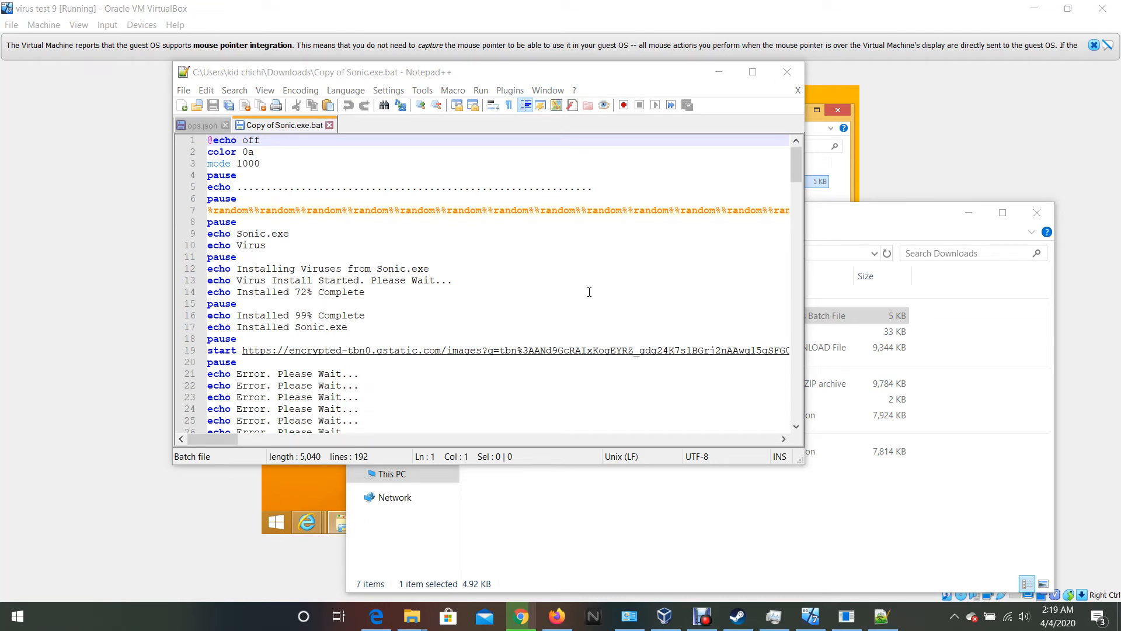
mouse_move(313, 246)
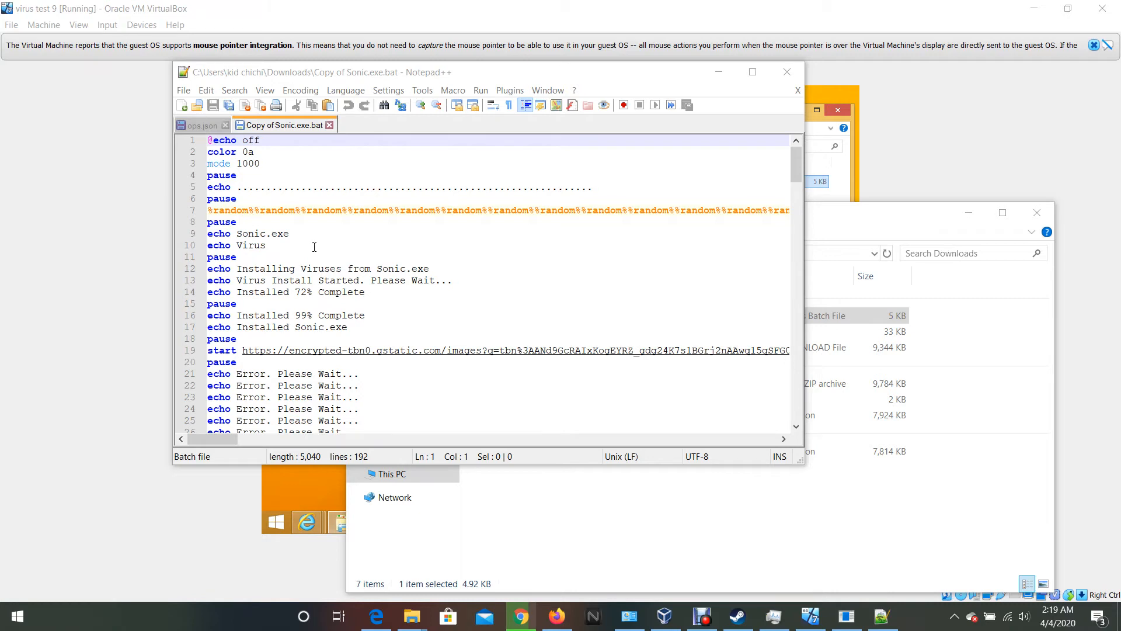
Read the Sonic batch source down to its forced shutdown command, then close Notepad++.
scroll("down", 3)
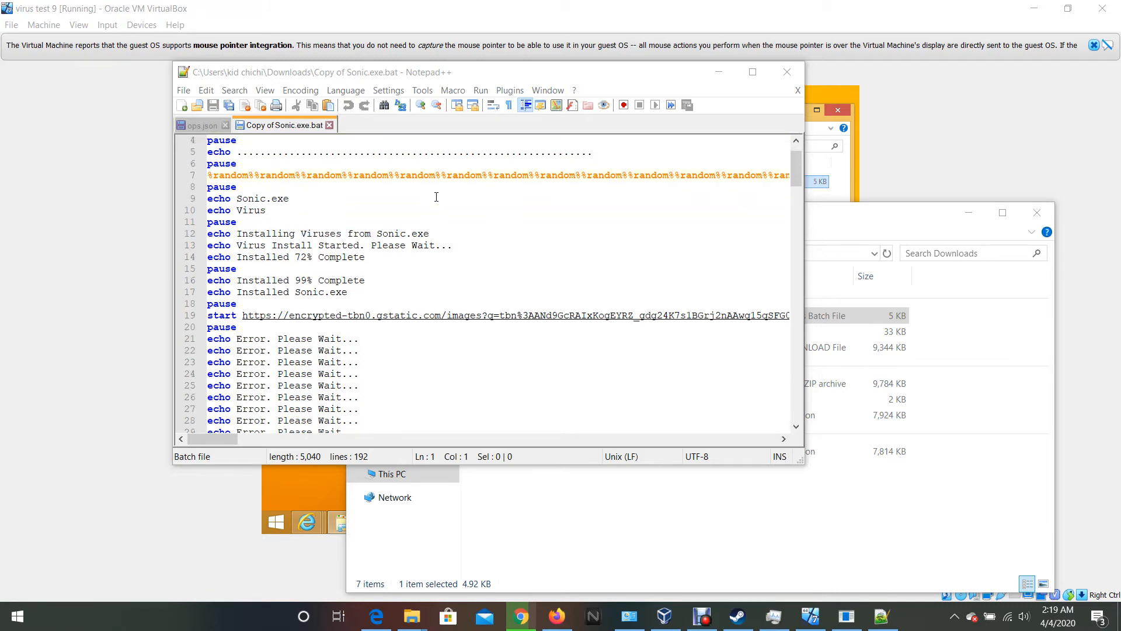
scroll("down", 3)
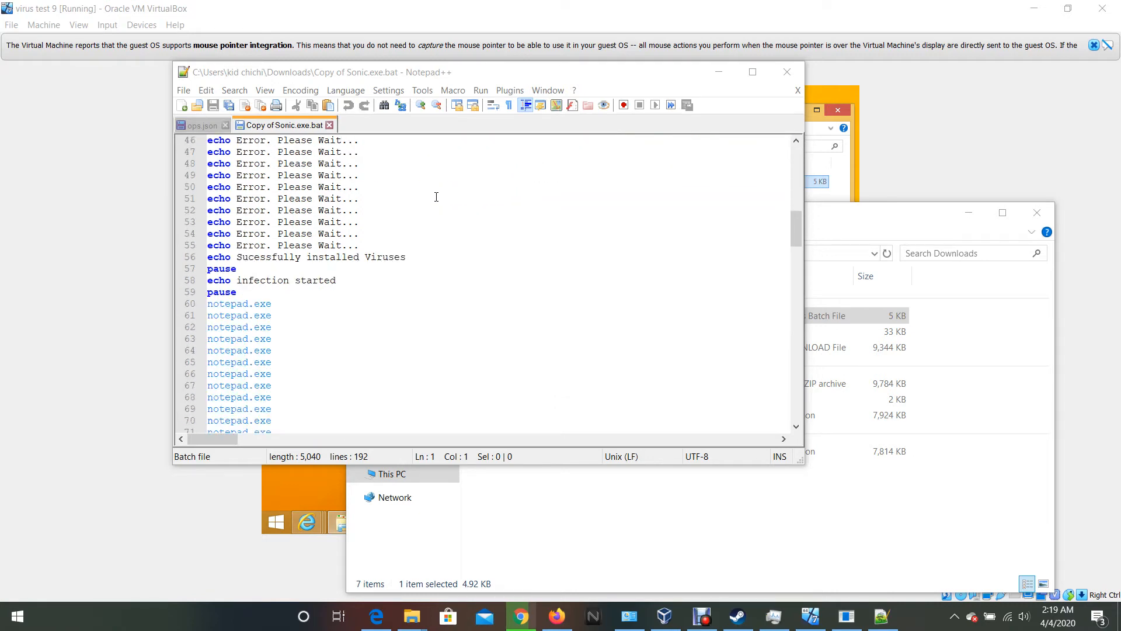
scroll("down", 3)
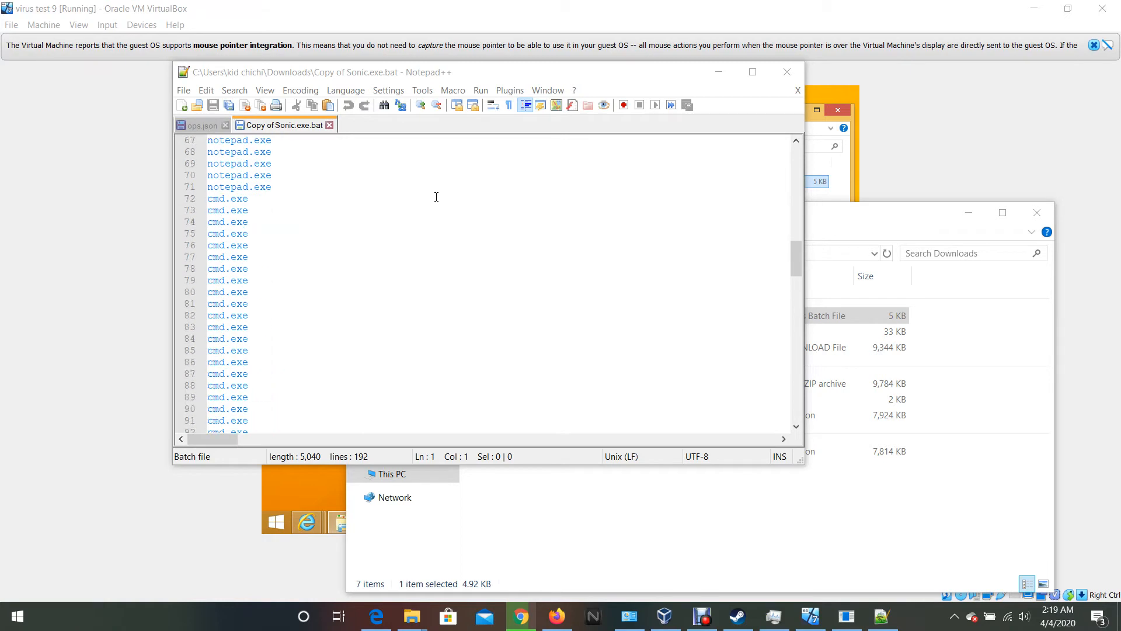
scroll("down", 3)
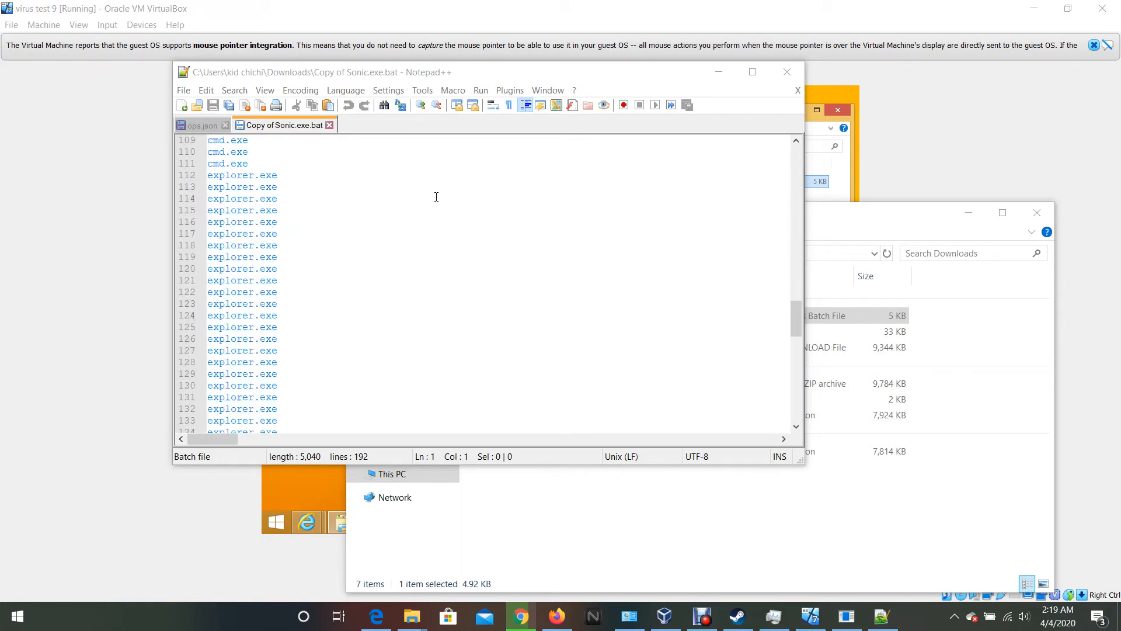
scroll("down", 3)
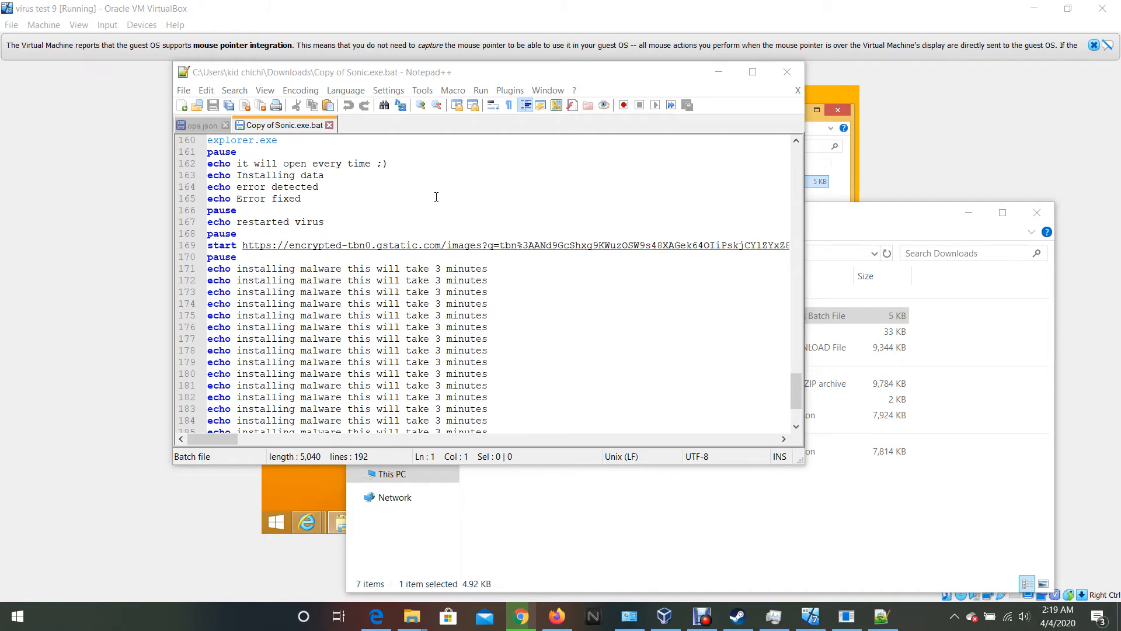
scroll("down", 3)
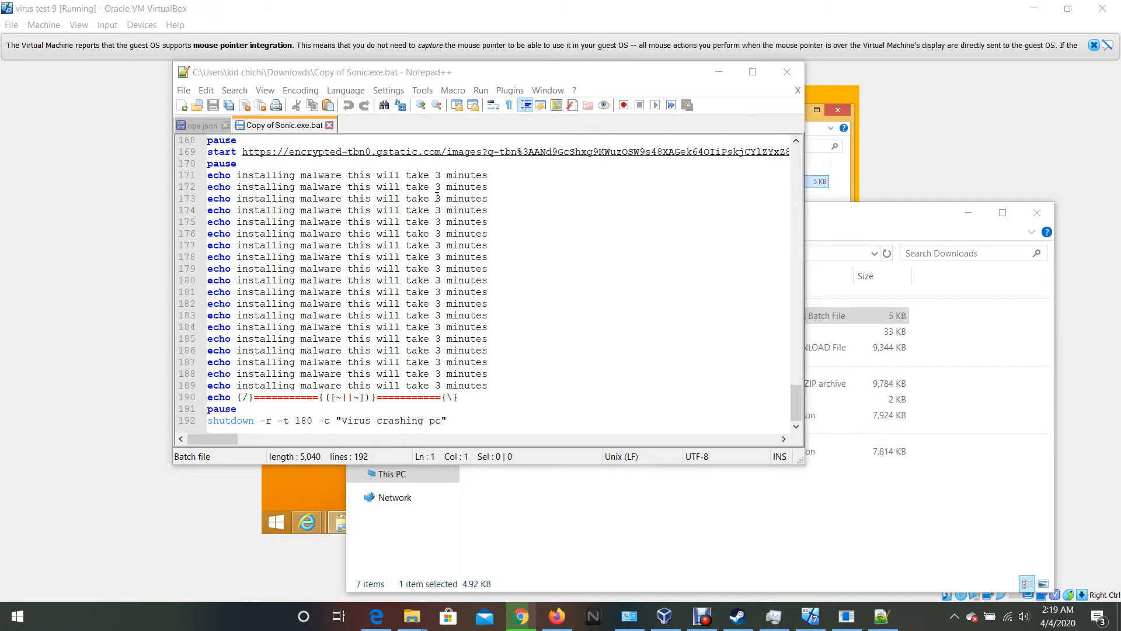
mouse_move(456, 267)
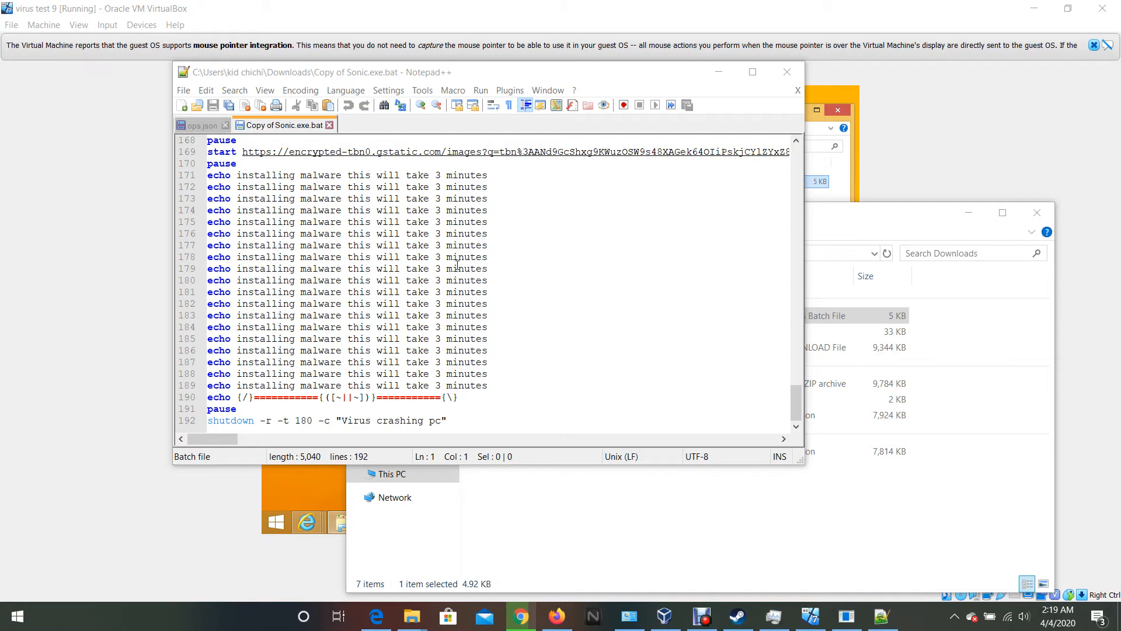
scroll("up", 3)
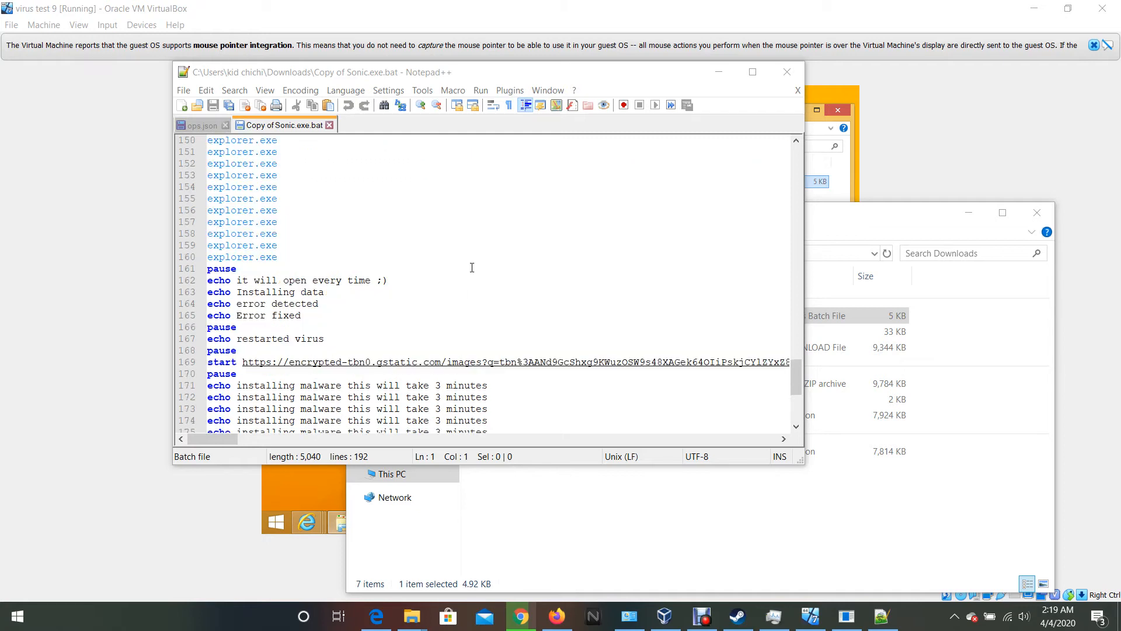
scroll("up", 3)
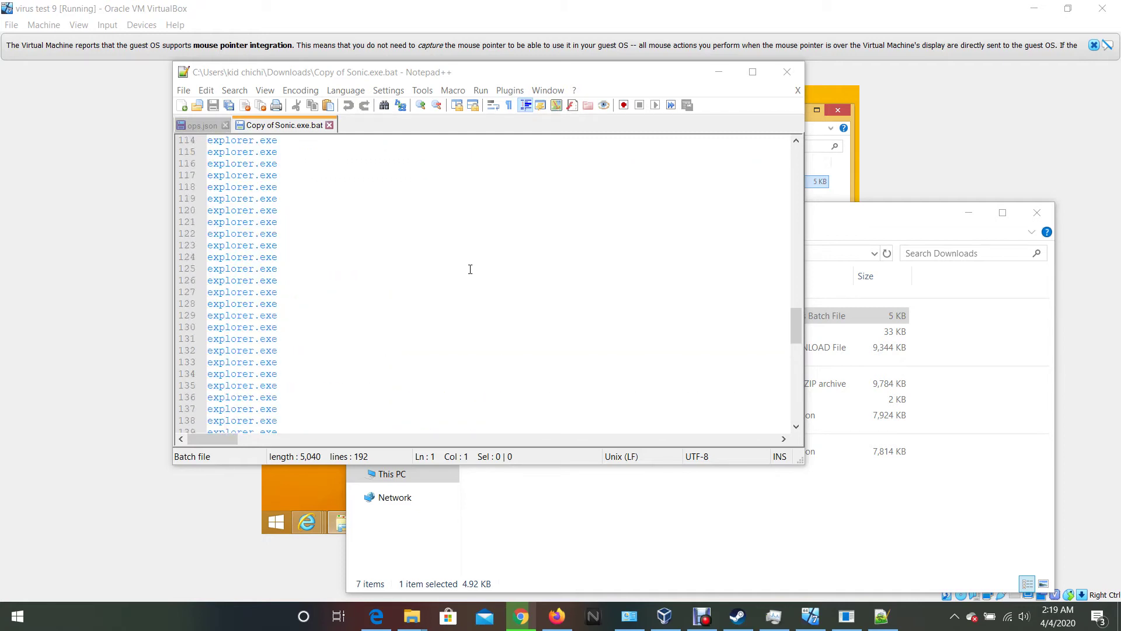
scroll("up", 3)
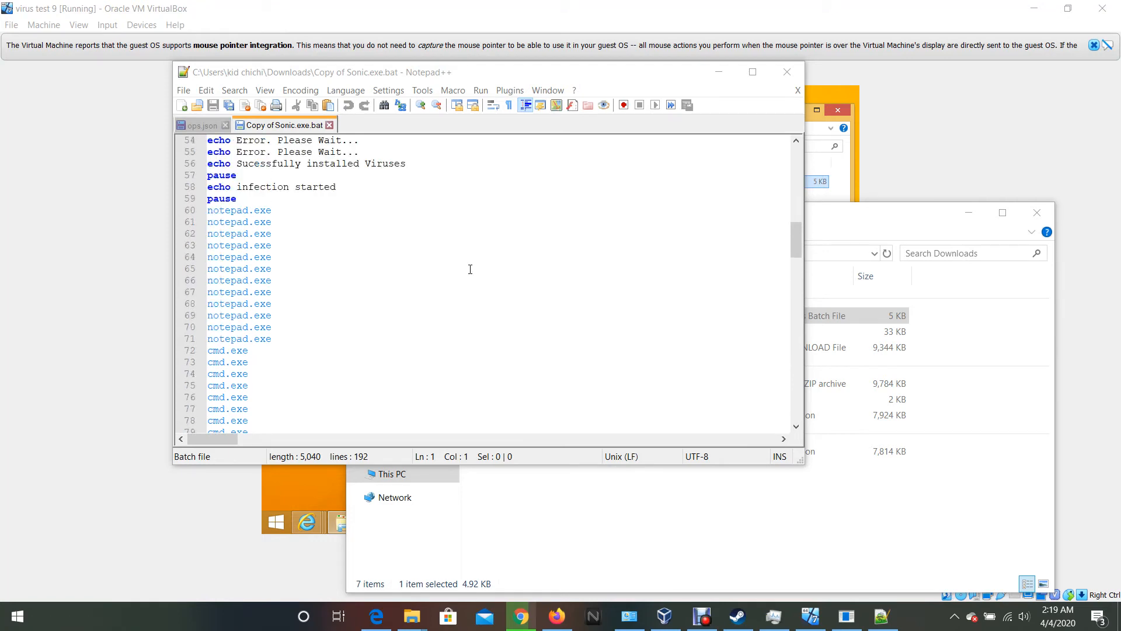
mouse_move(280, 353)
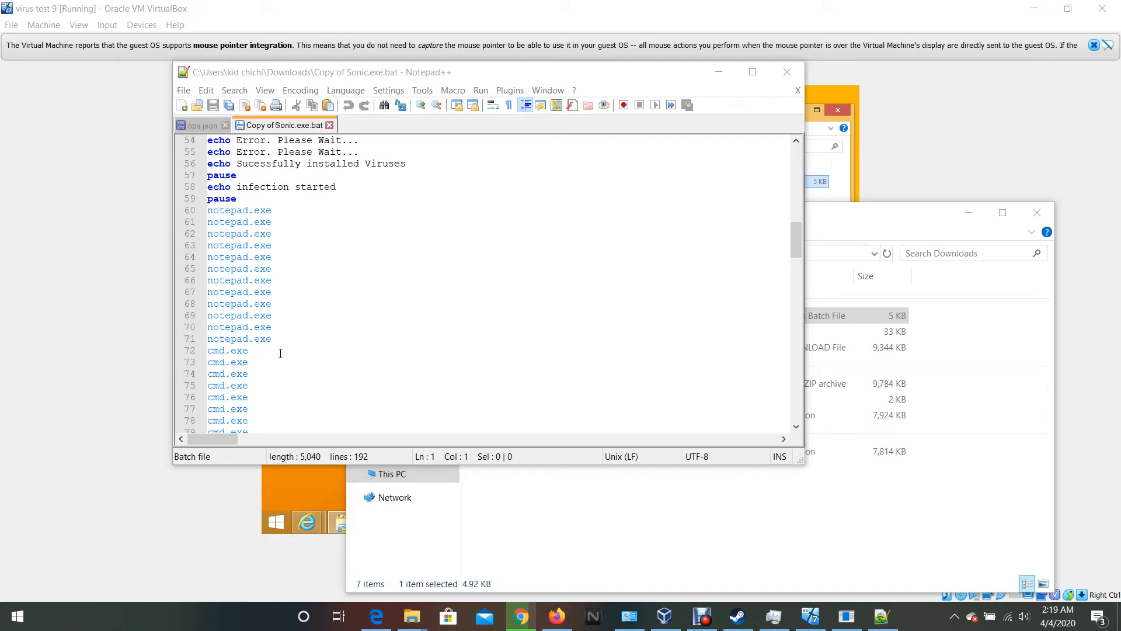
scroll("down", 3)
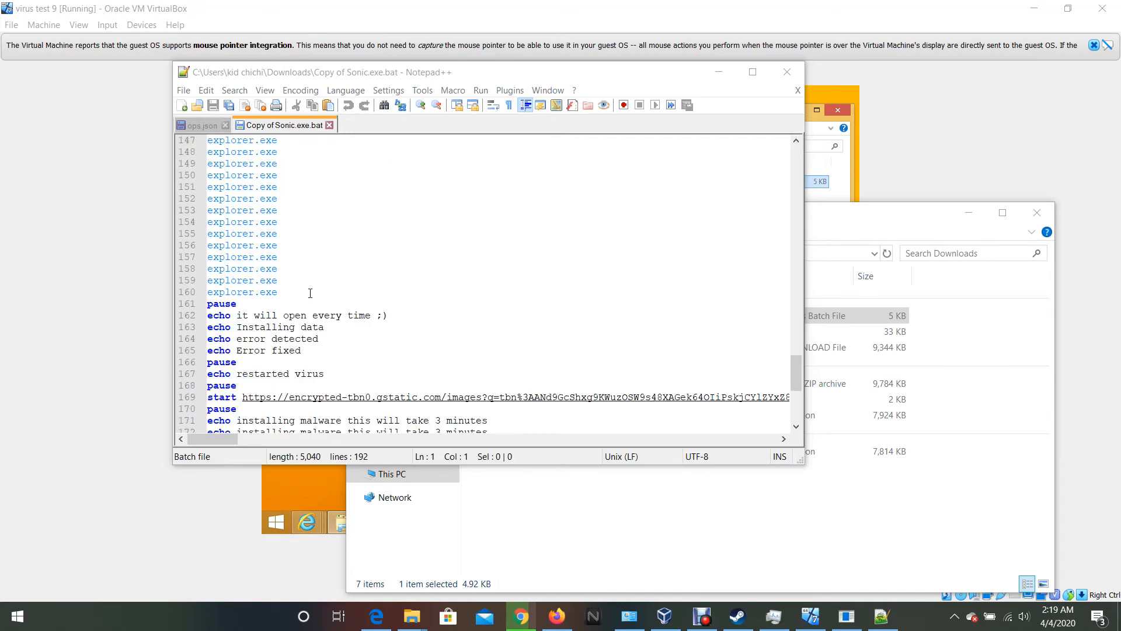
scroll("down", 3)
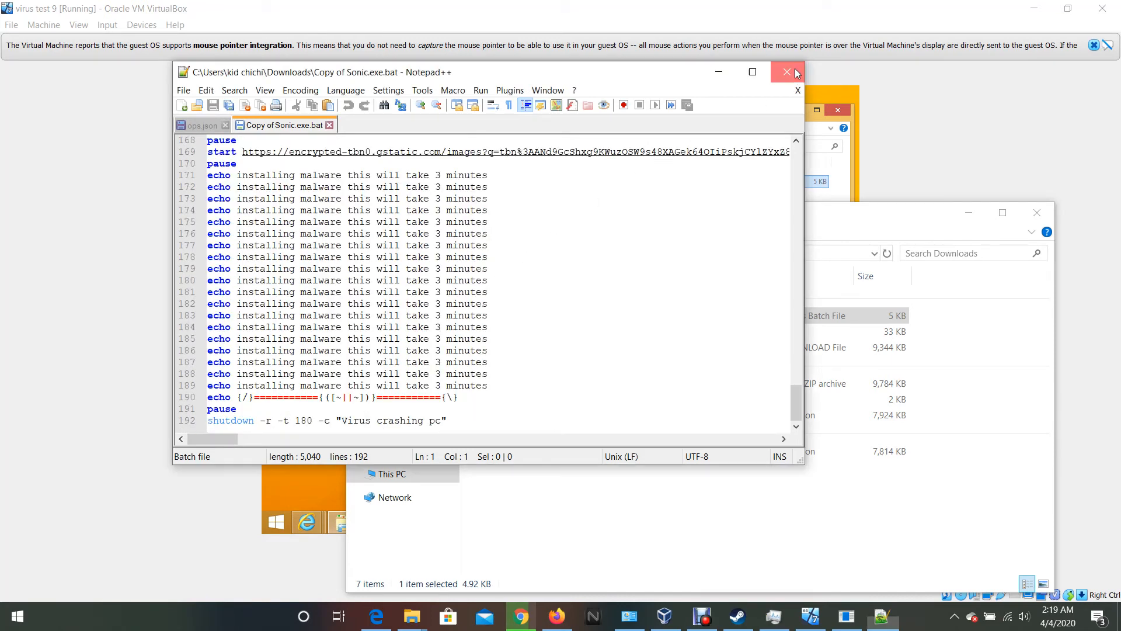
left_click(786, 71)
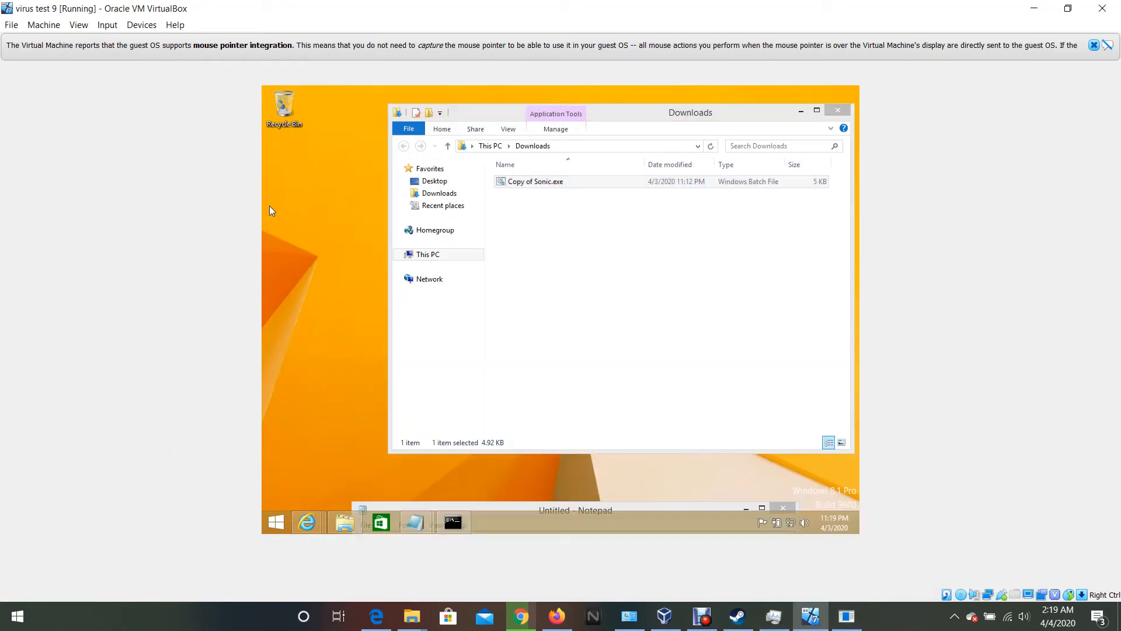
Launch Copy of Sonic.exe again, allow it to run, and advance past the console's pause prompt.
double_click(535, 181)
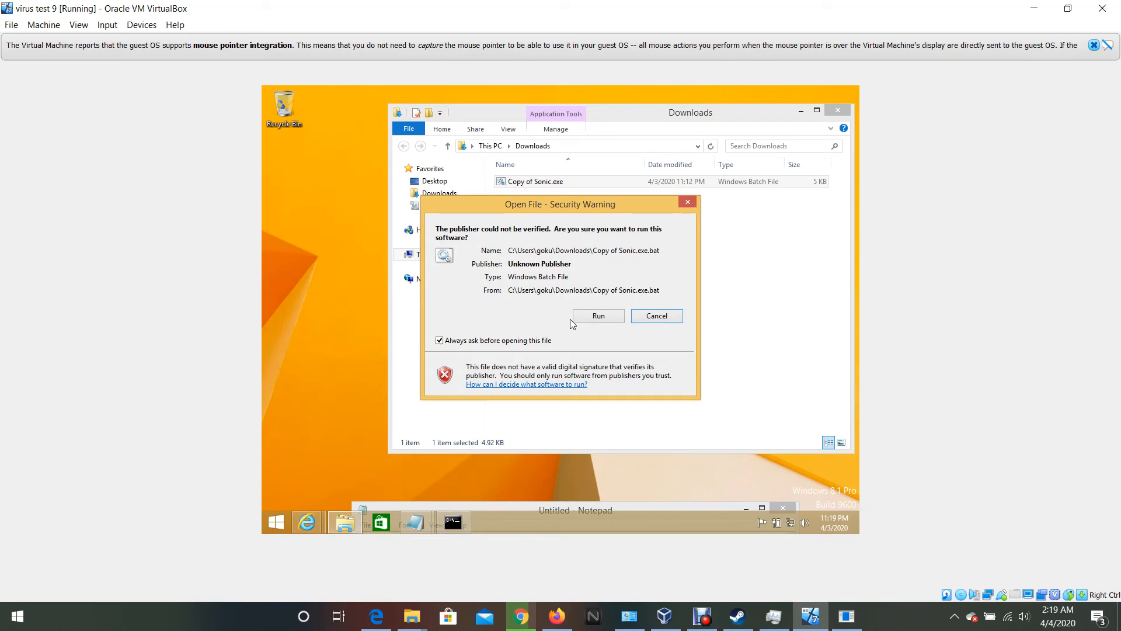
left_click(598, 315)
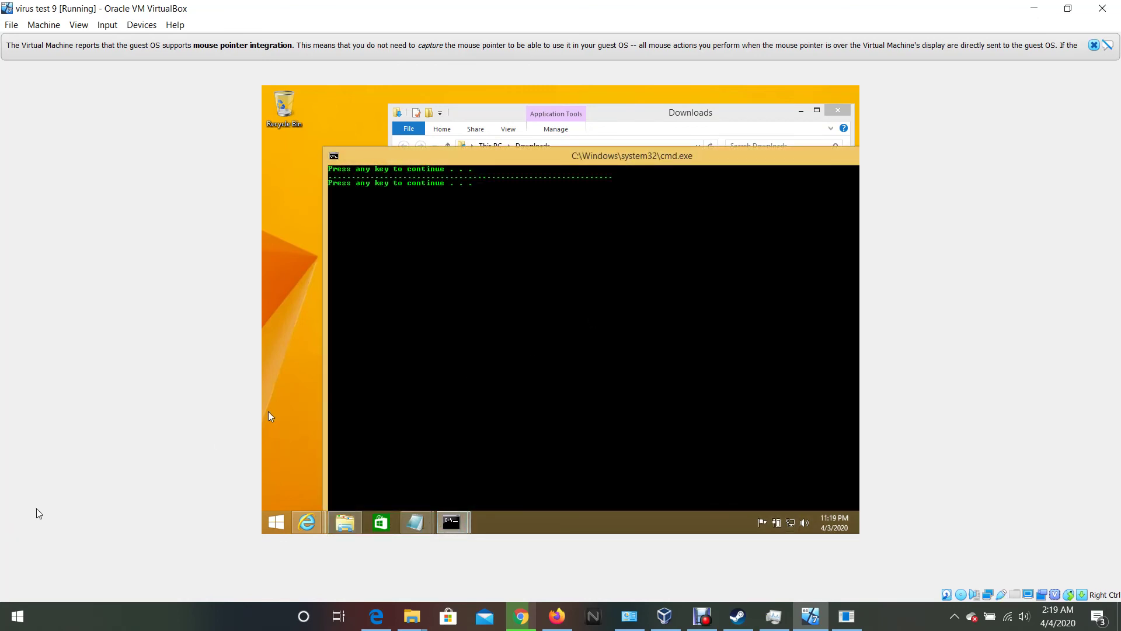
left_click(306, 522)
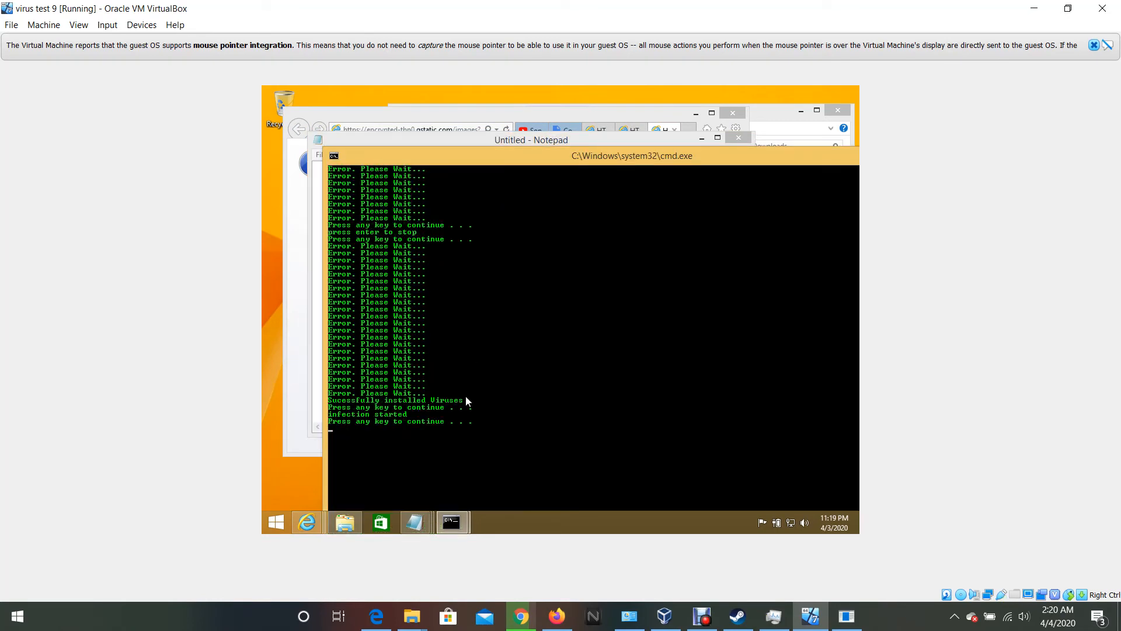
mouse_move(451, 401)
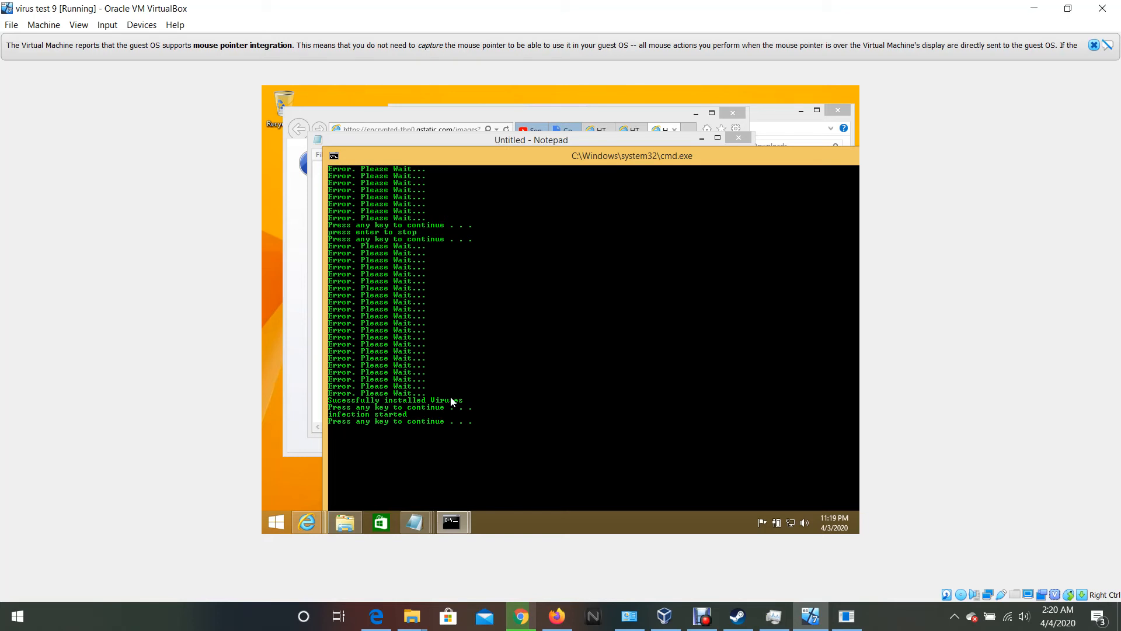
mouse_move(622, 183)
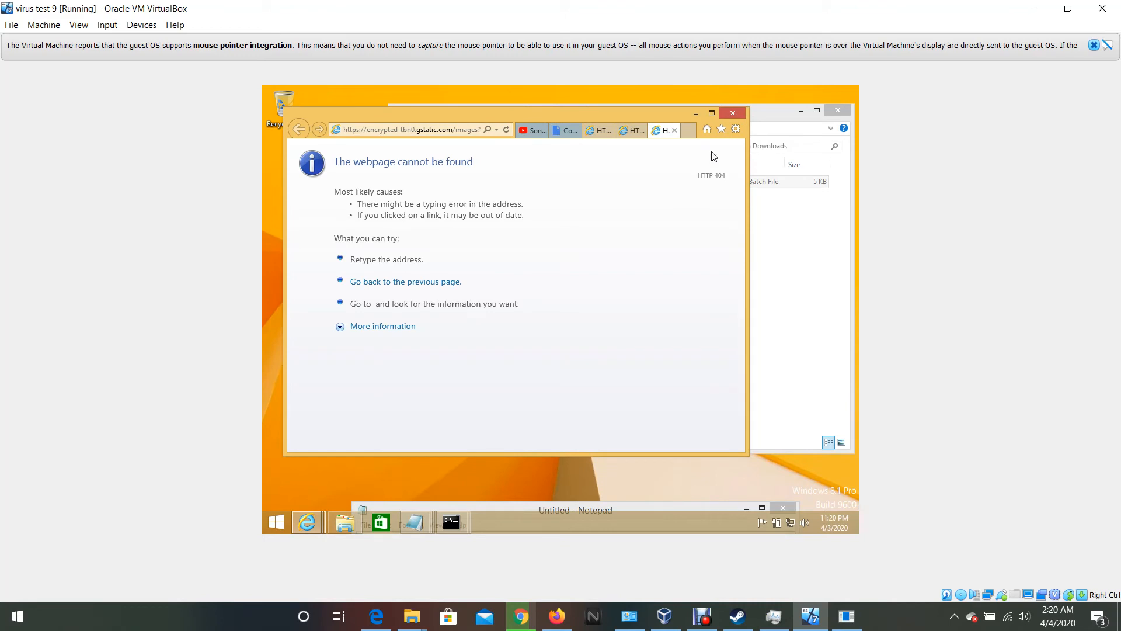
mouse_move(817, 526)
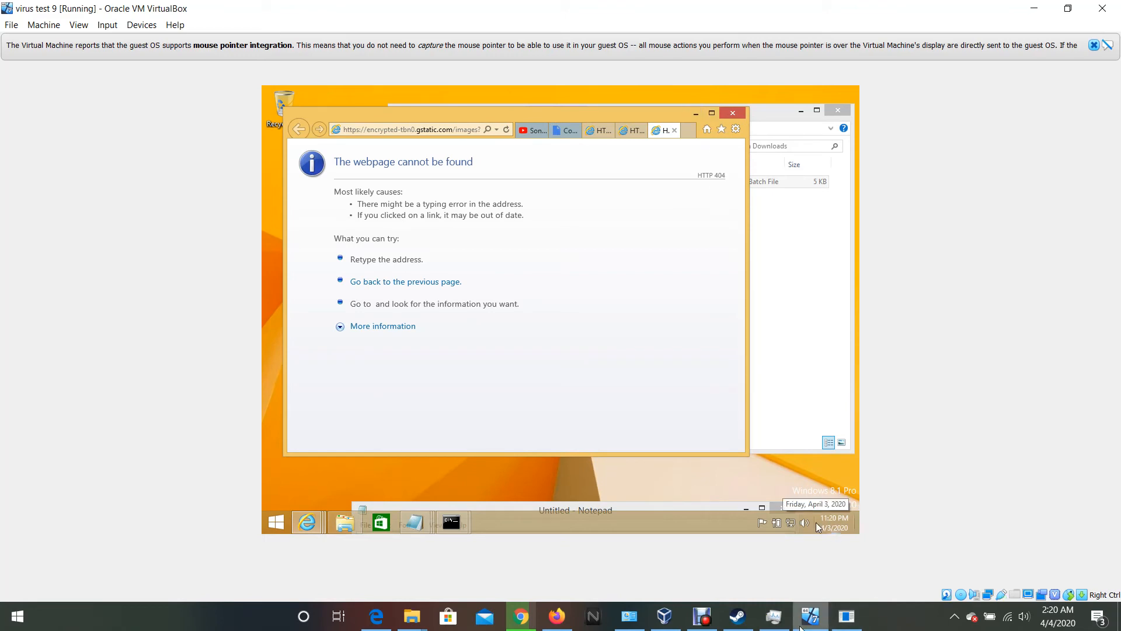
Click the guest taskbar after Internet Explorer shows the HTTP 404 page.
left_click(701, 616)
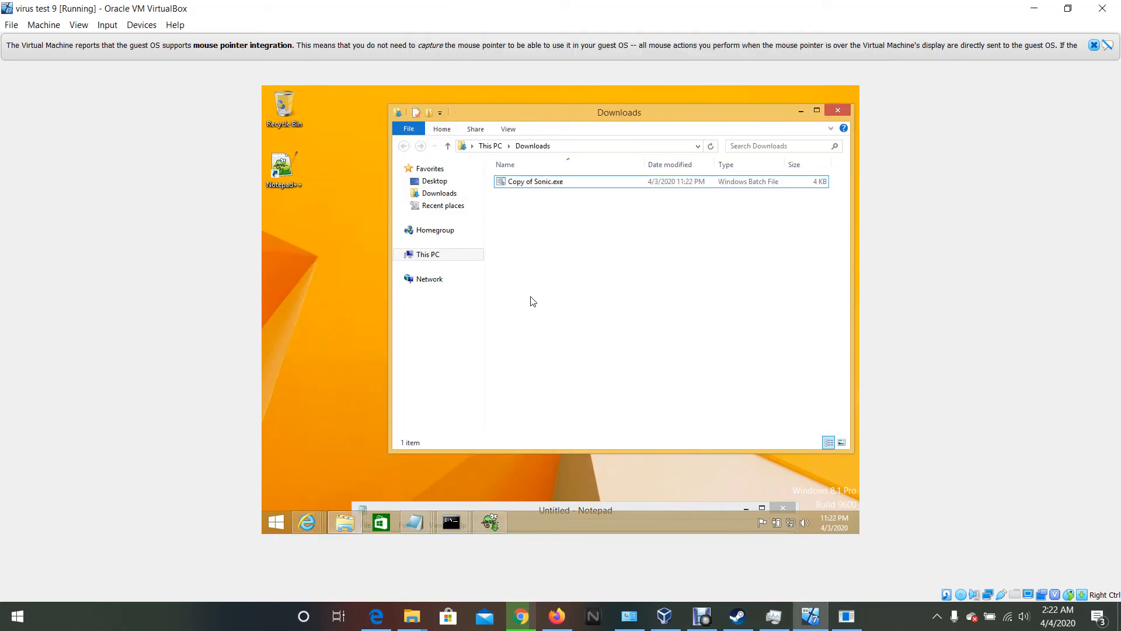
mouse_move(558, 315)
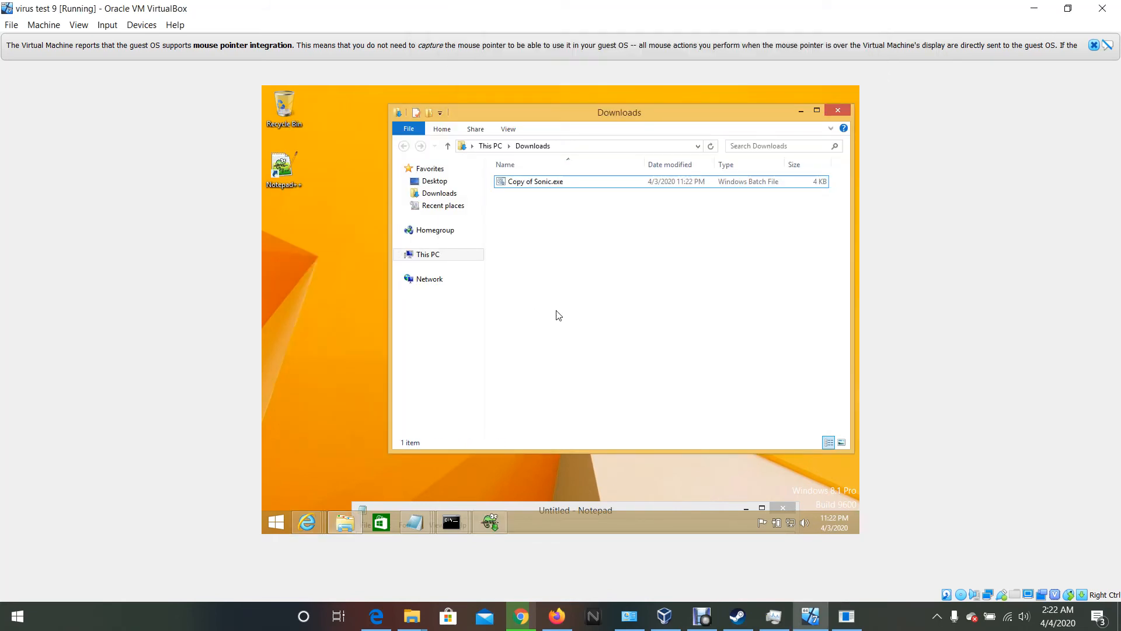
mouse_move(541, 307)
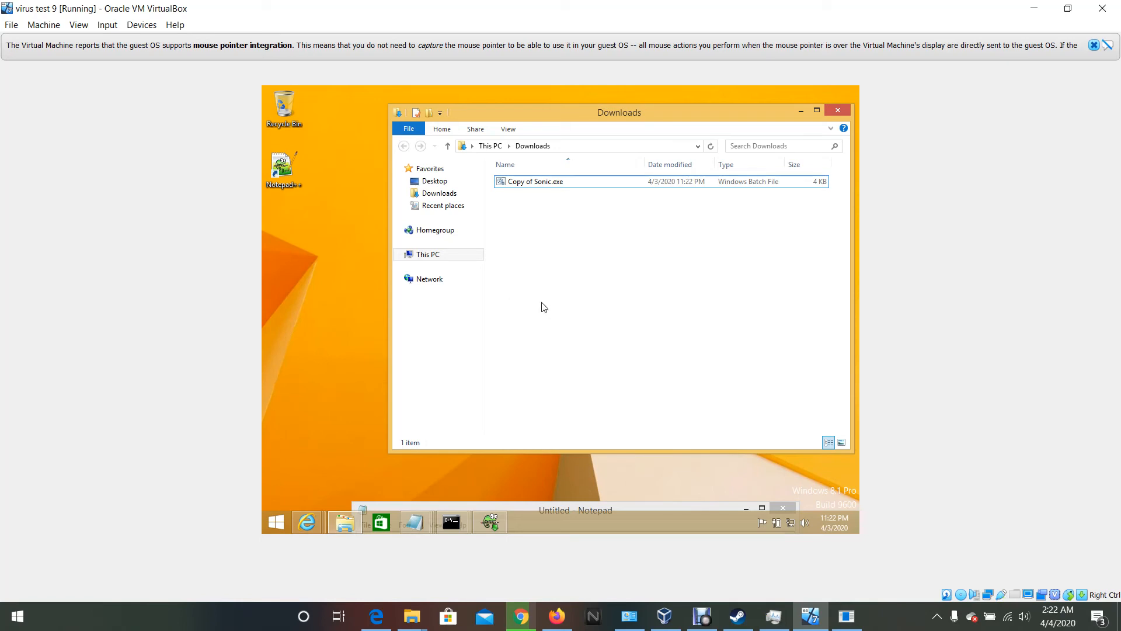
Run the edited 4 KB Copy of Sonic.exe from the guest's Downloads folder again.
double_click(535, 181)
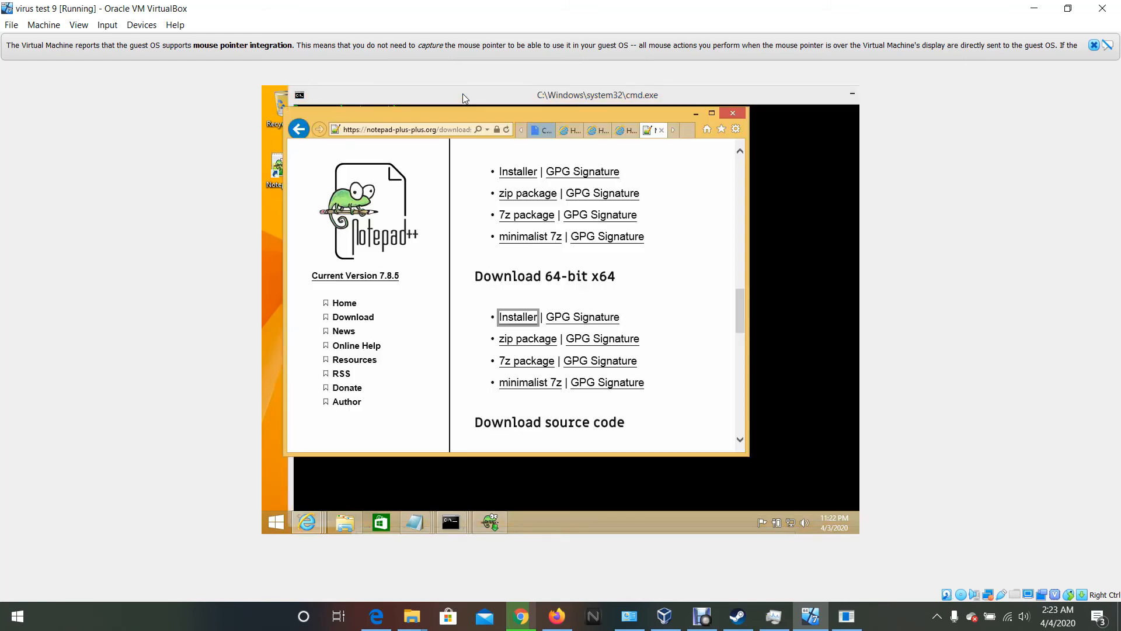
View the gstatic 404 tab, then refocus the console until the 'Virus crashing pc' warning appears.
left_click(516, 316)
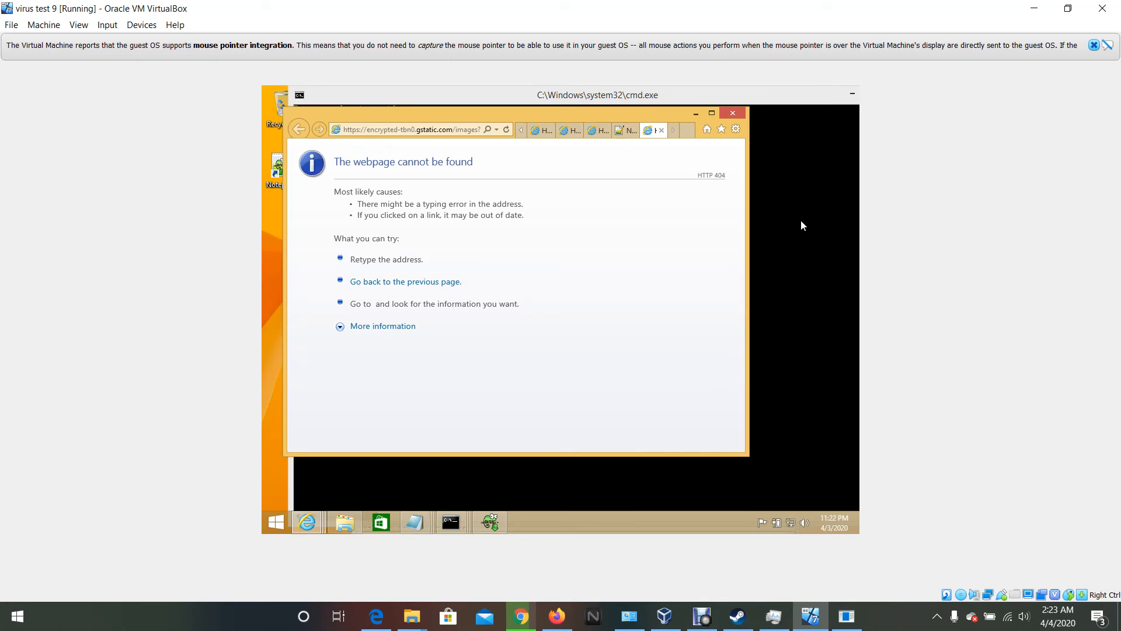
left_click(733, 112)
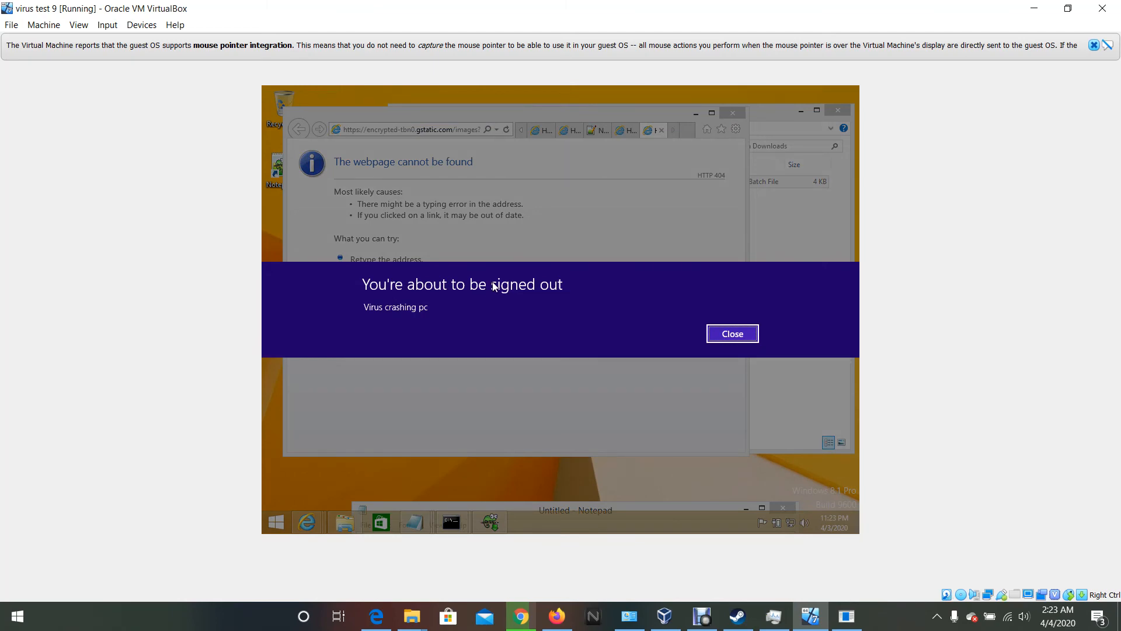
mouse_move(678, 311)
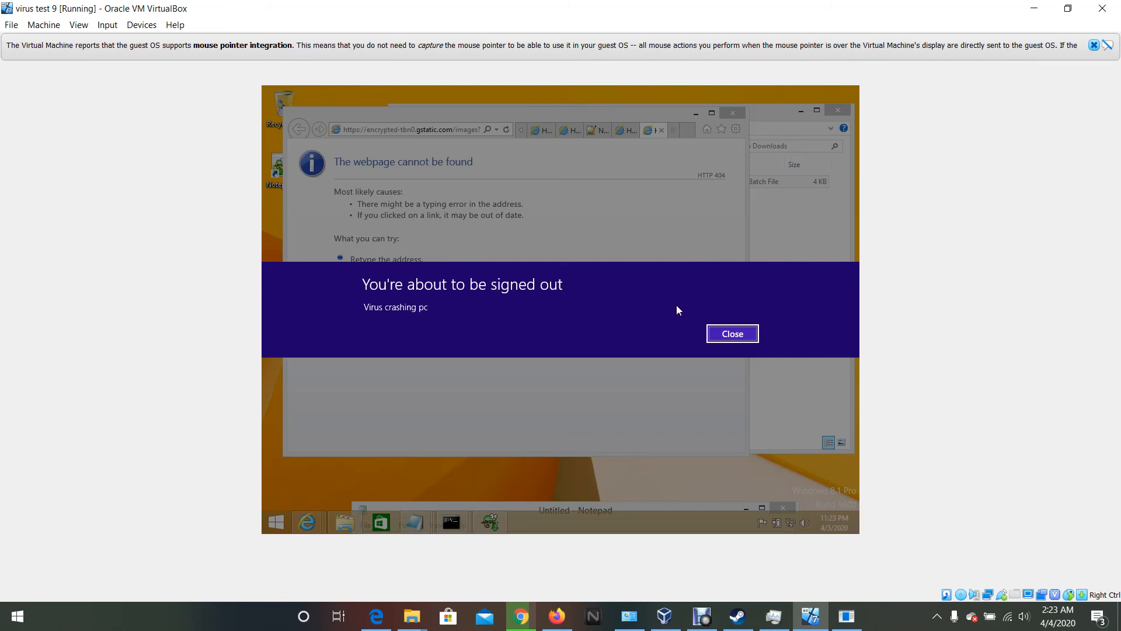
Close the 'Virus crashing pc' sign-out warning to reveal the 404 browser page.
left_click(730, 333)
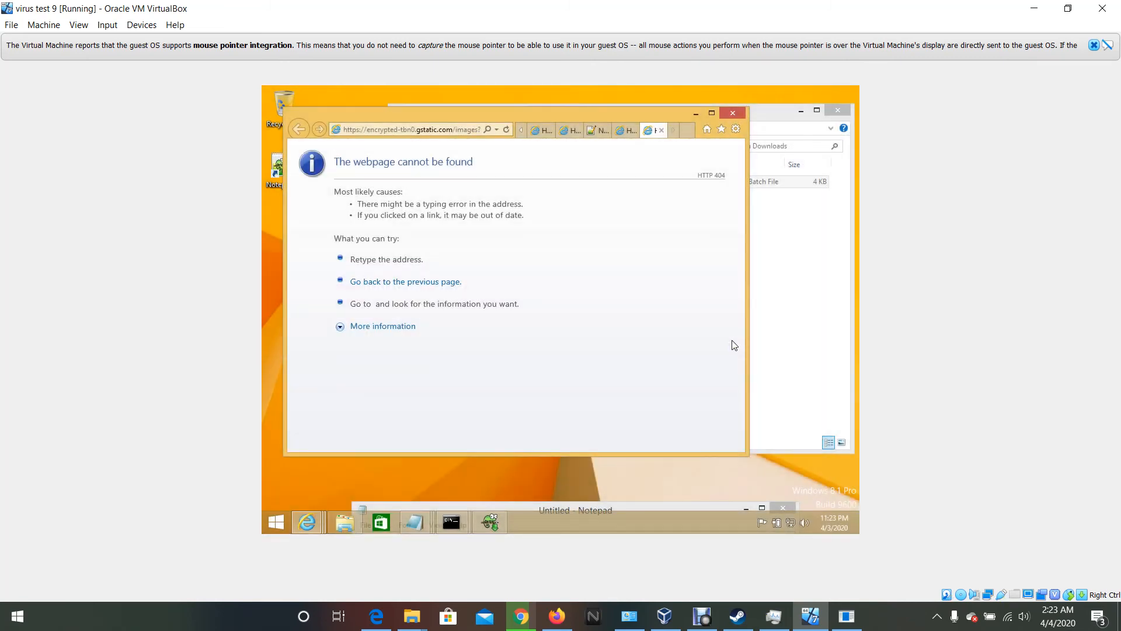
mouse_move(657, 185)
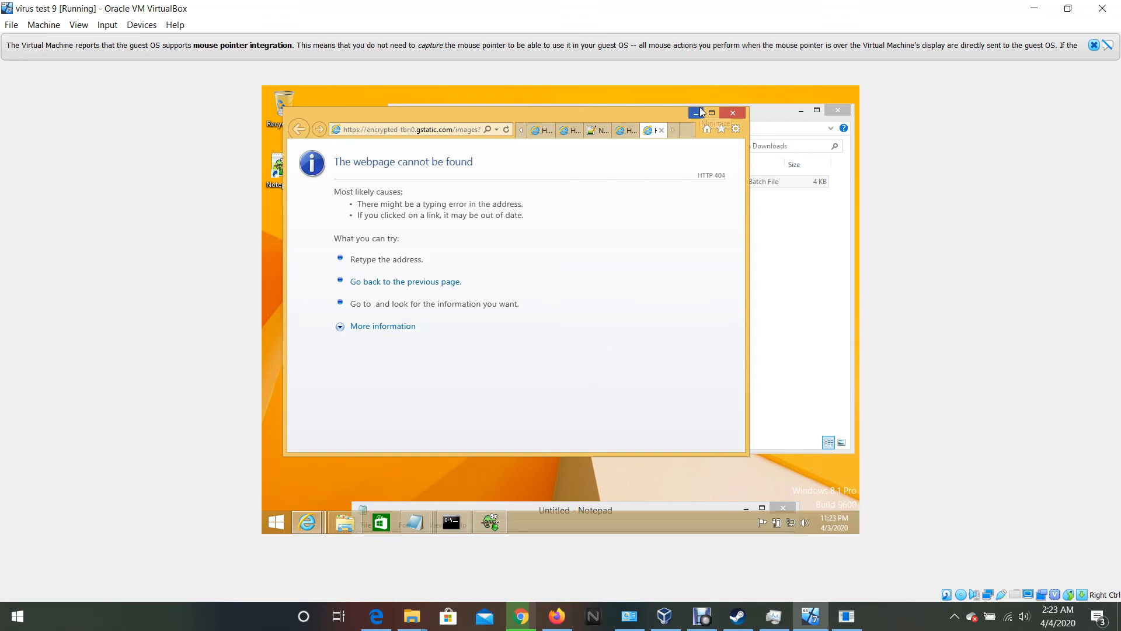
mouse_move(451, 522)
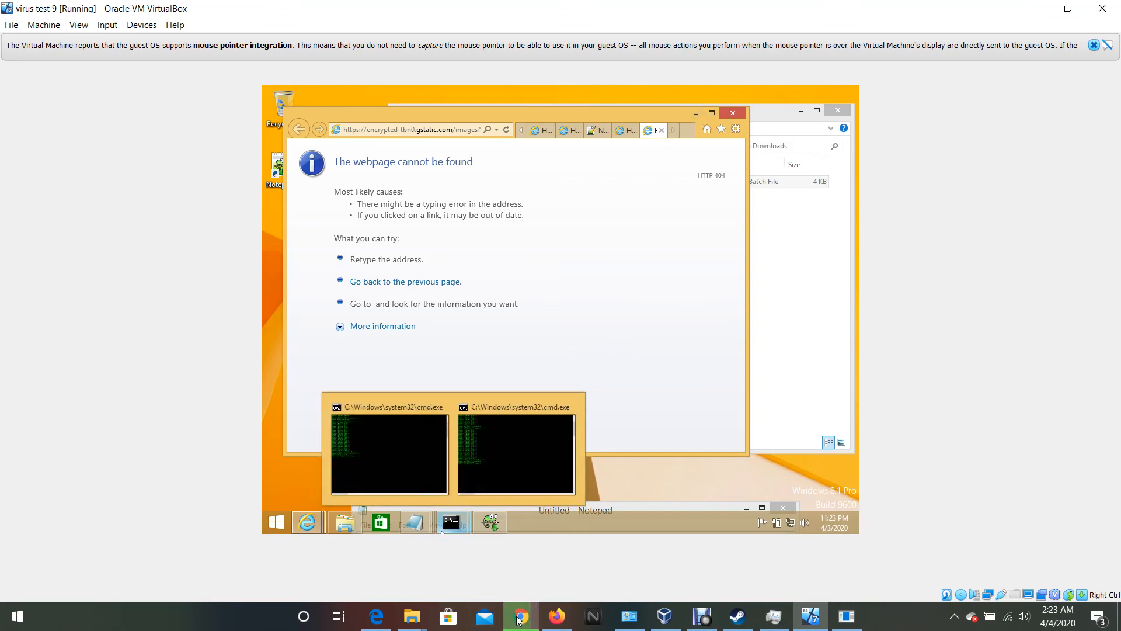
mouse_move(638, 284)
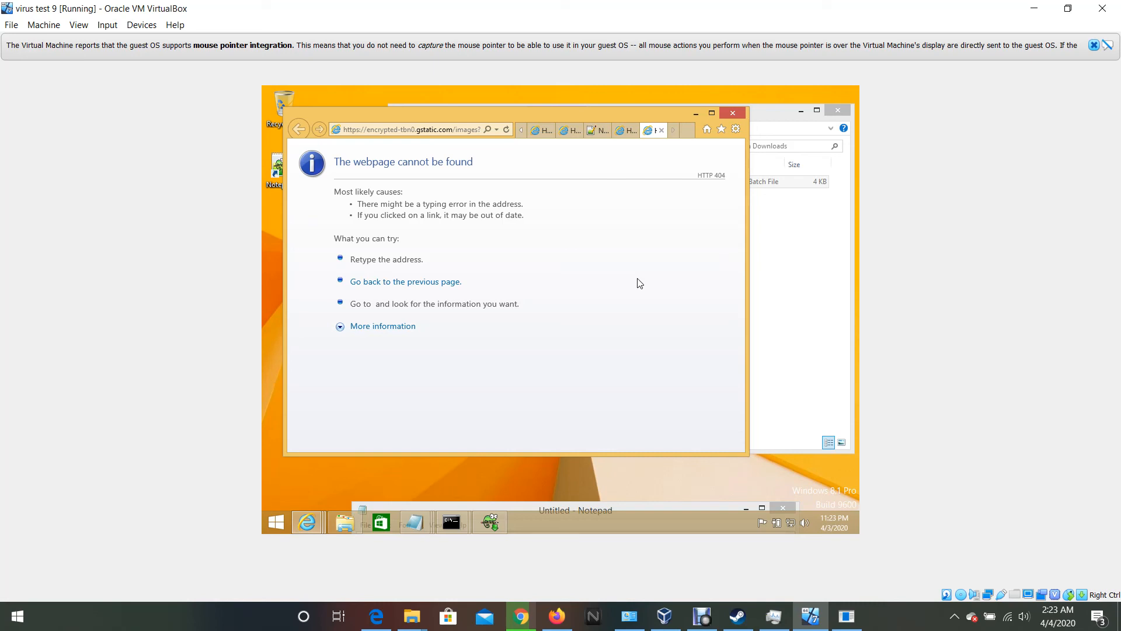
mouse_move(688, 219)
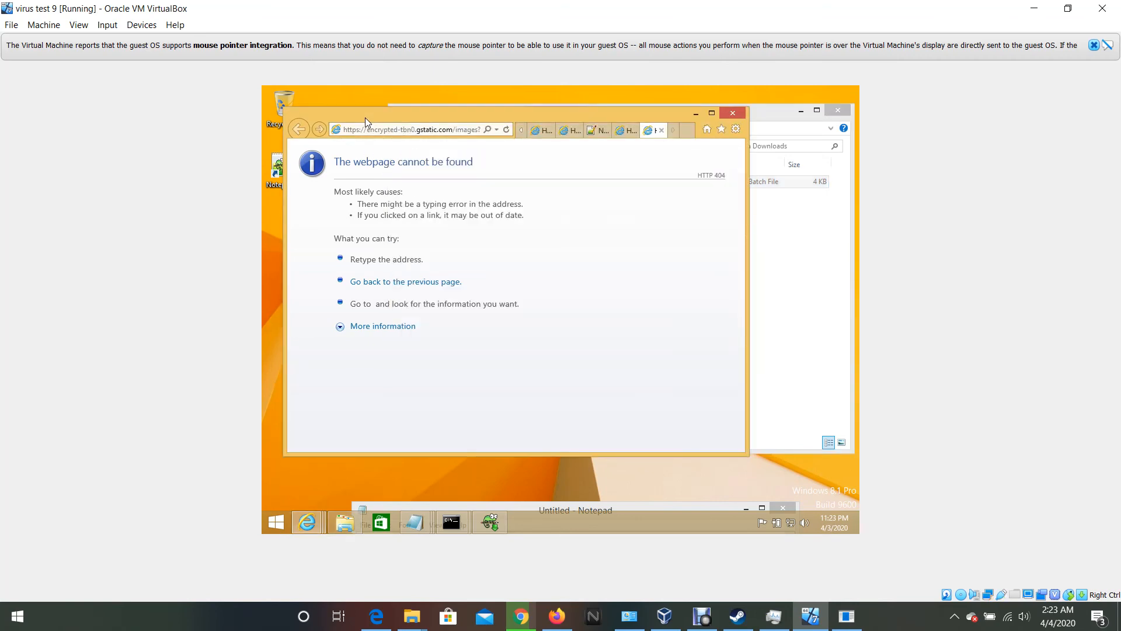
mouse_move(371, 124)
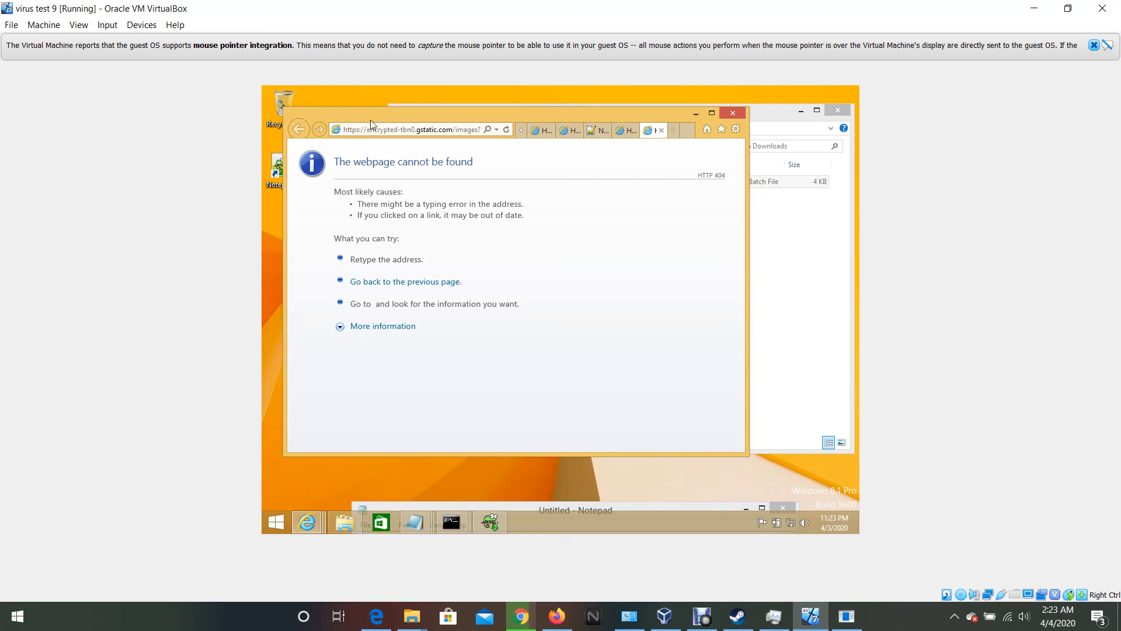
mouse_move(506, 200)
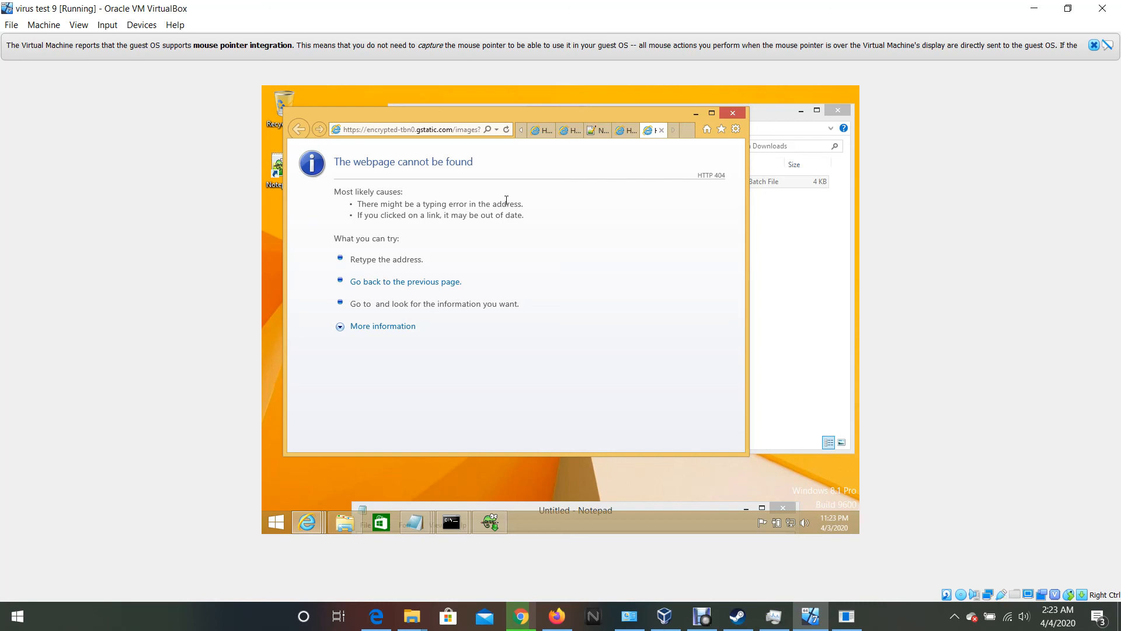